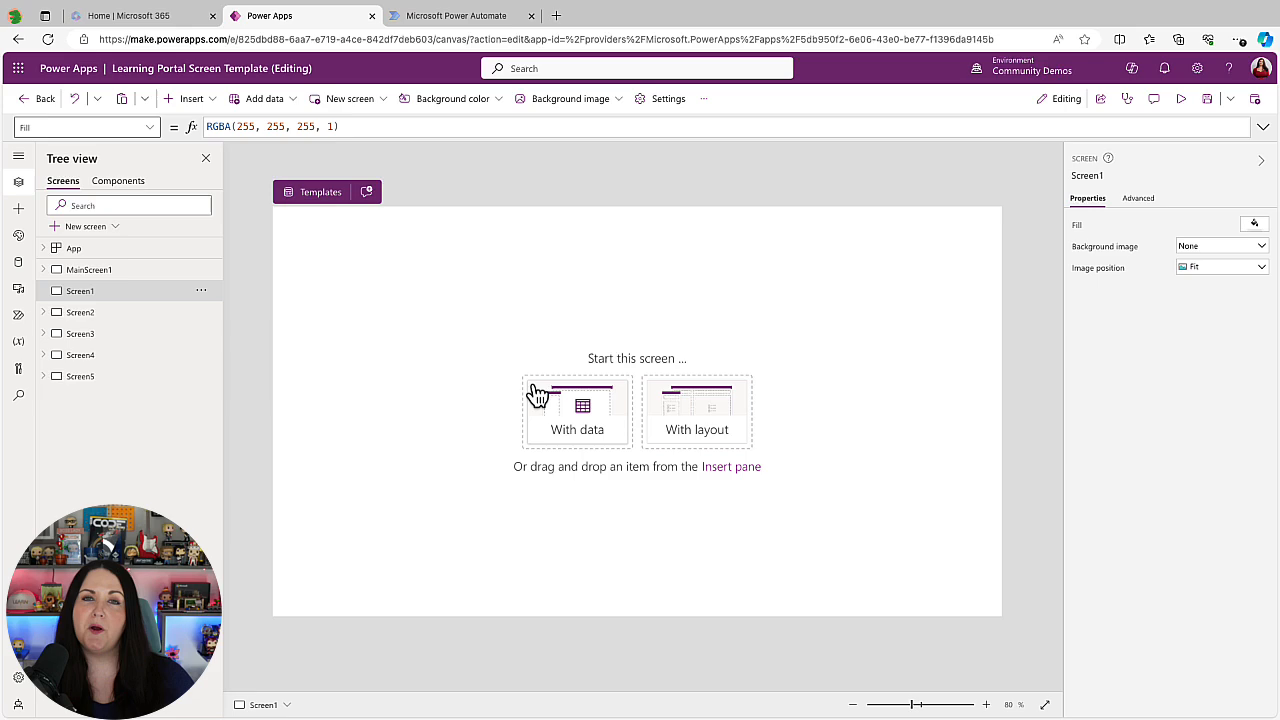
pyautogui.moveTo(550, 380)
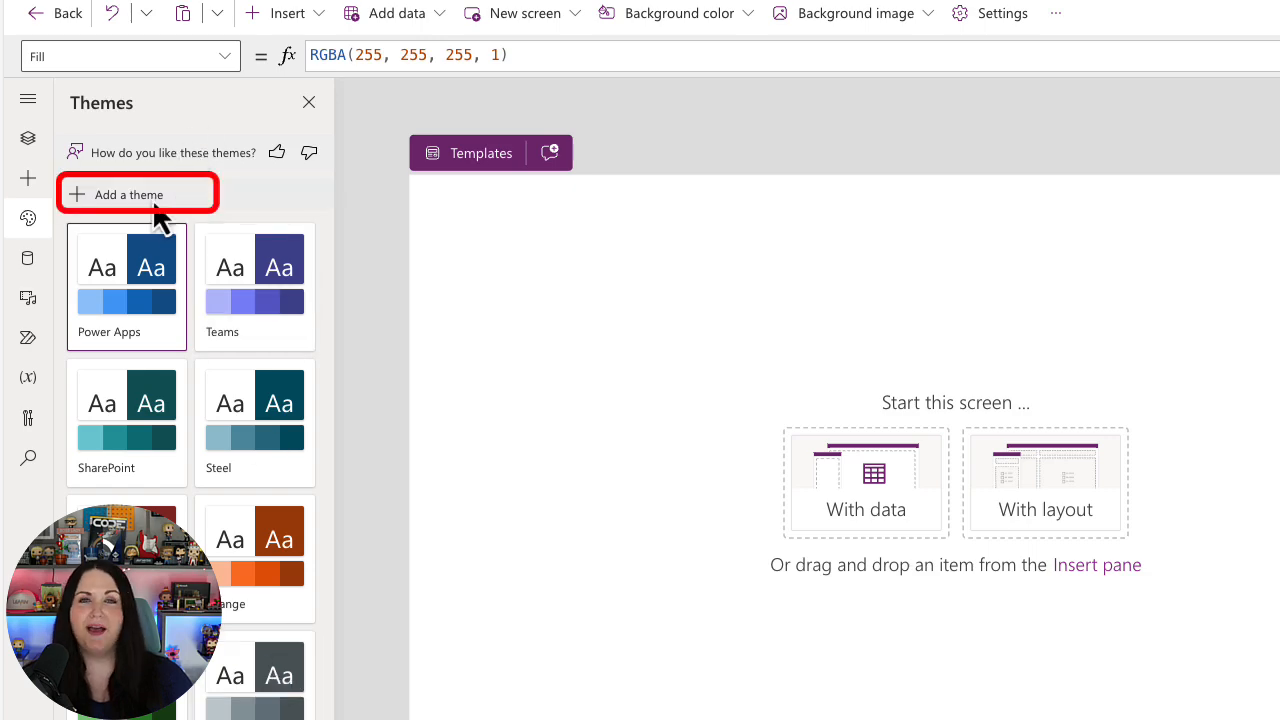
# Step: Start a new custom theme named April with Open Sans as its font
pyautogui.click(117, 194)
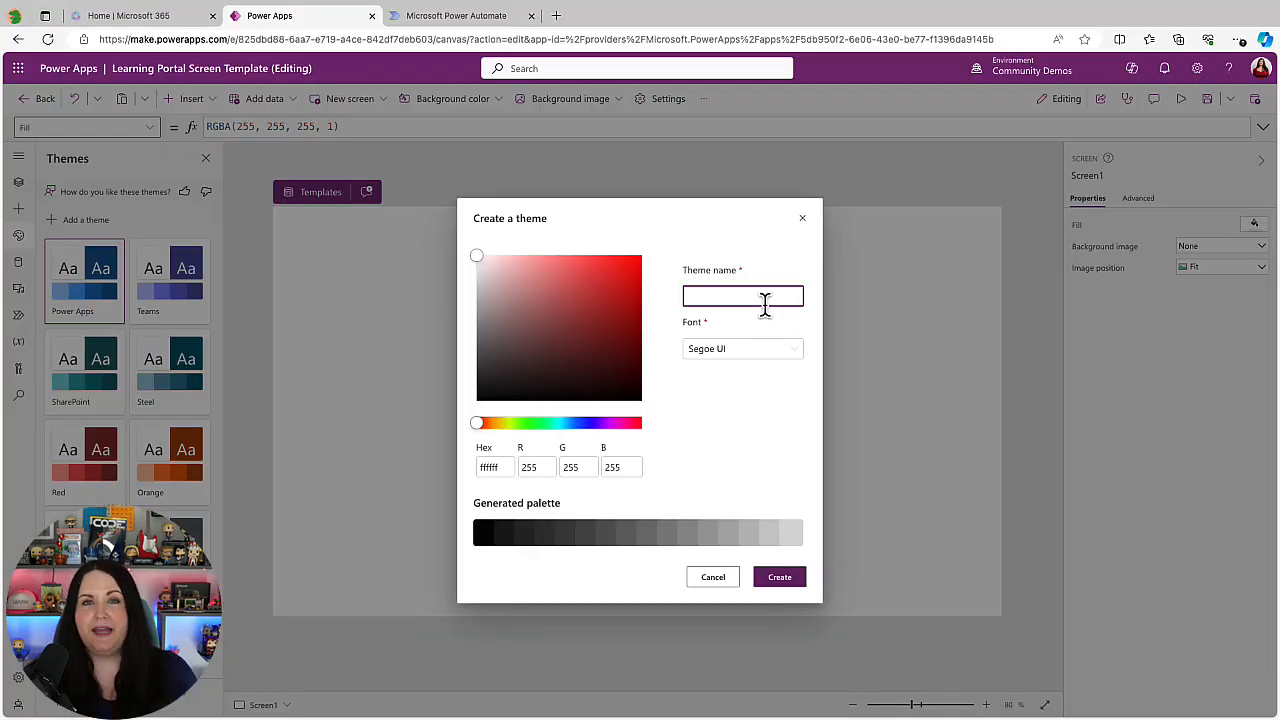
pyautogui.write('April')
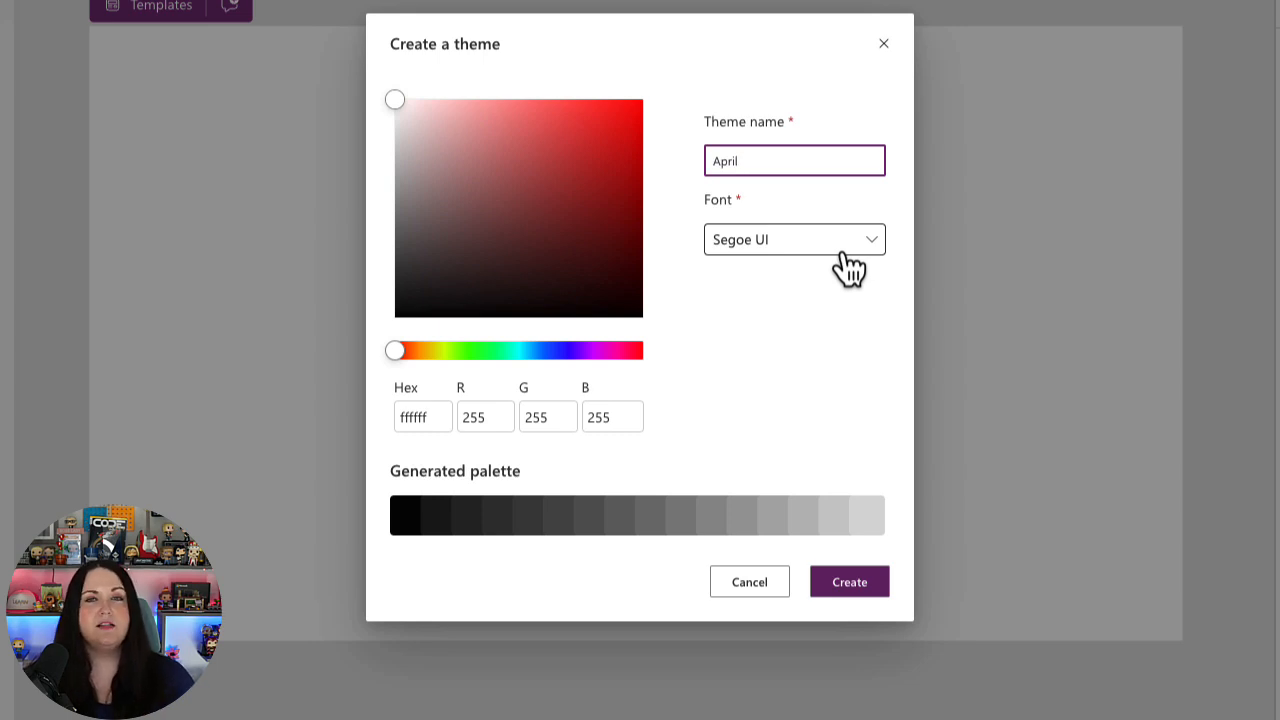
pyautogui.moveTo(820, 245)
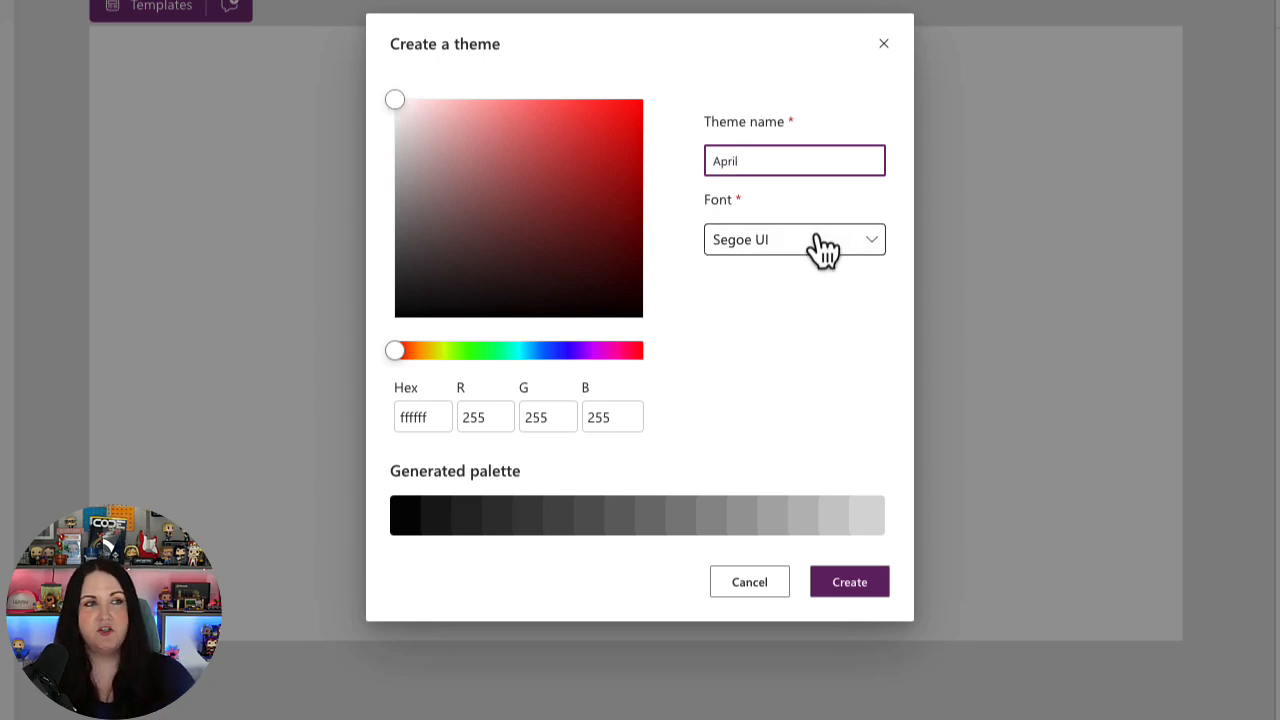
pyautogui.click(793, 239)
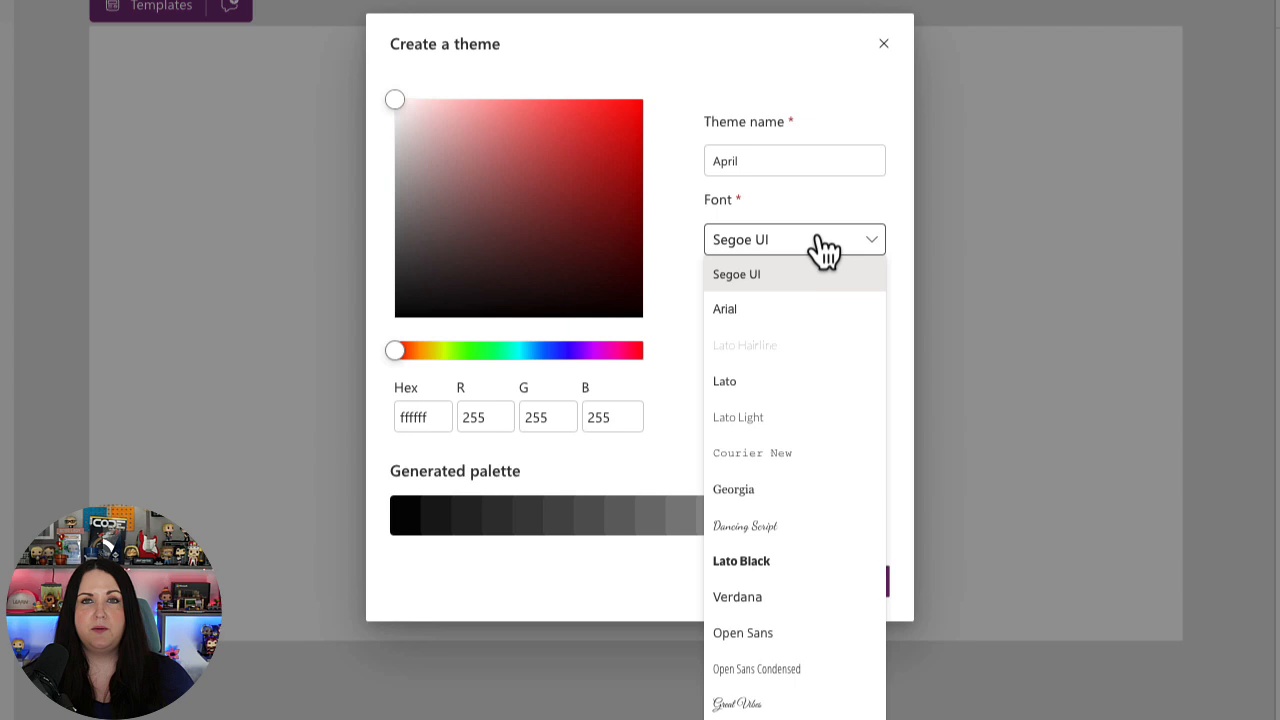
pyautogui.click(743, 632)
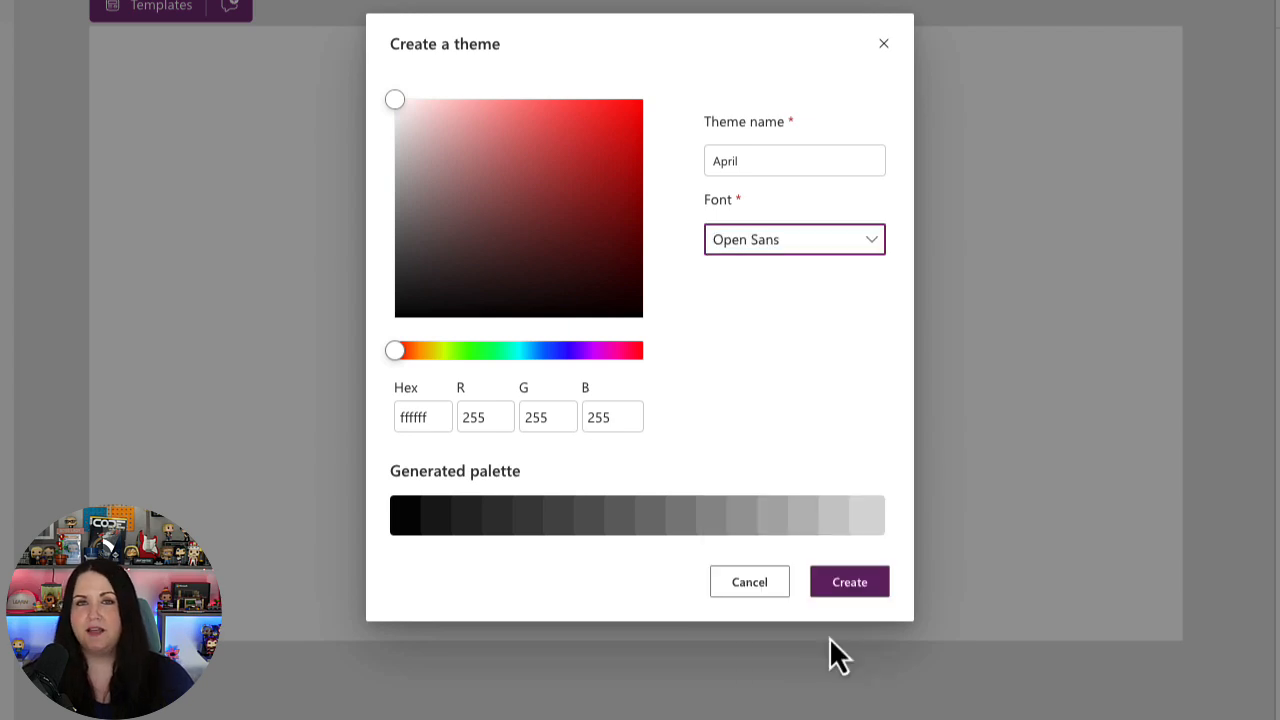
pyautogui.moveTo(690, 450)
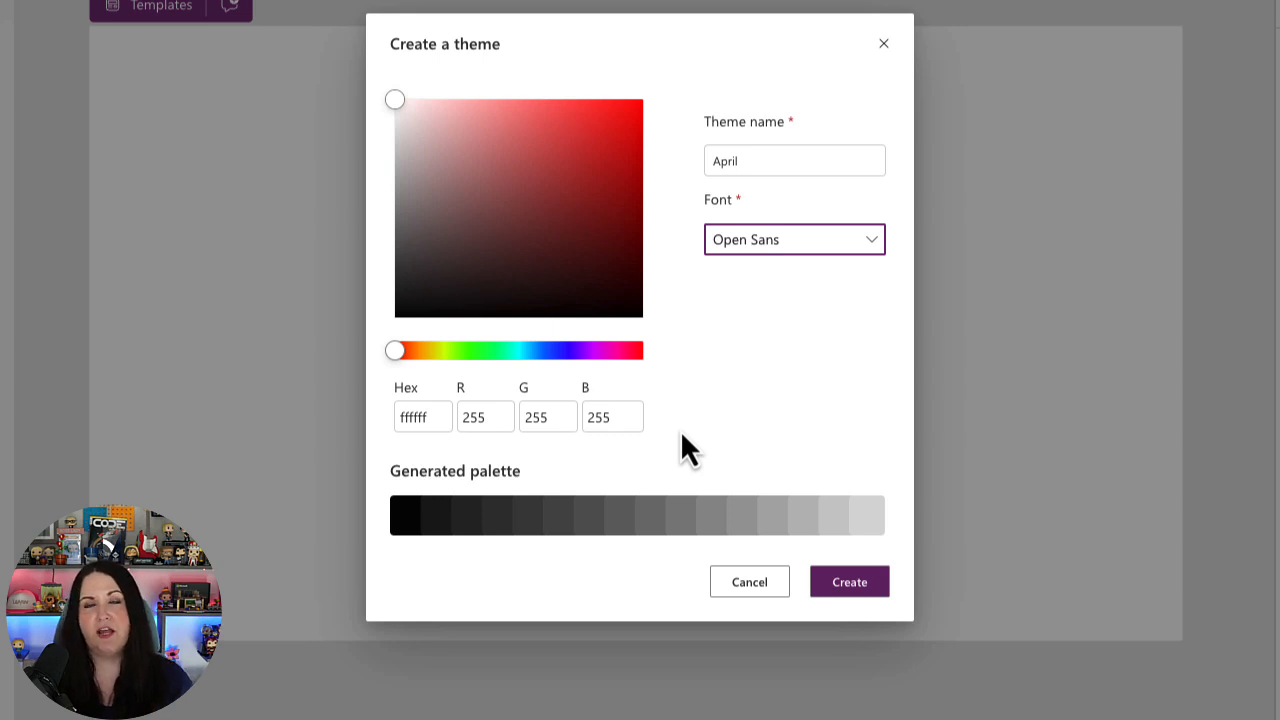
pyautogui.moveTo(640, 400)
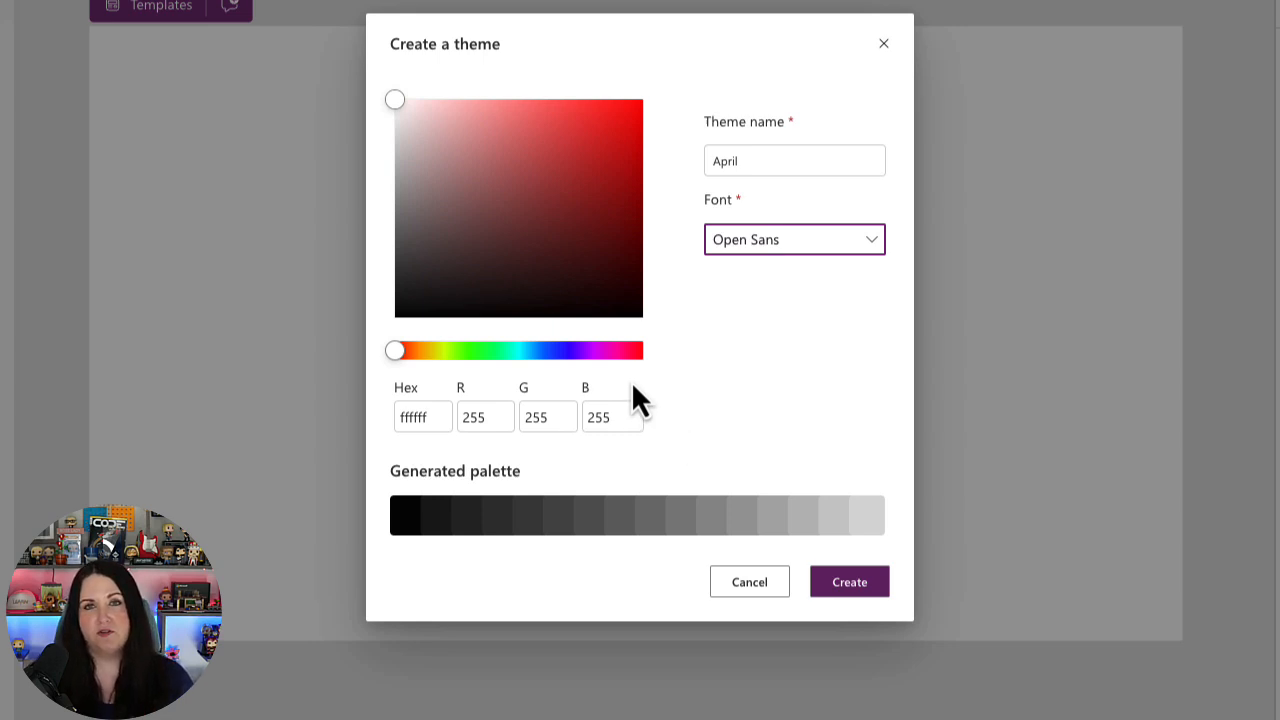
pyautogui.moveTo(430, 115)
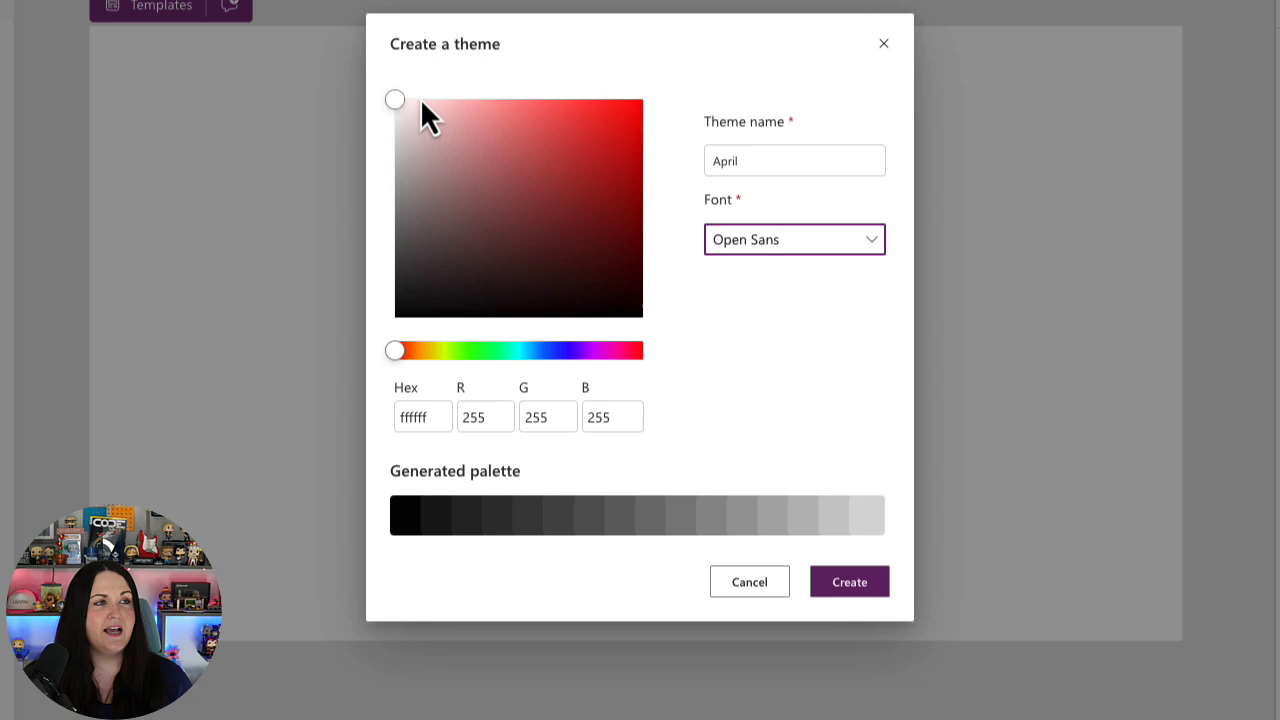
# Step: Move the hue slider to purple and pick dark purple 3f0a4a as the base colour
pyautogui.moveTo(394, 350); pyautogui.dragTo(516, 350)
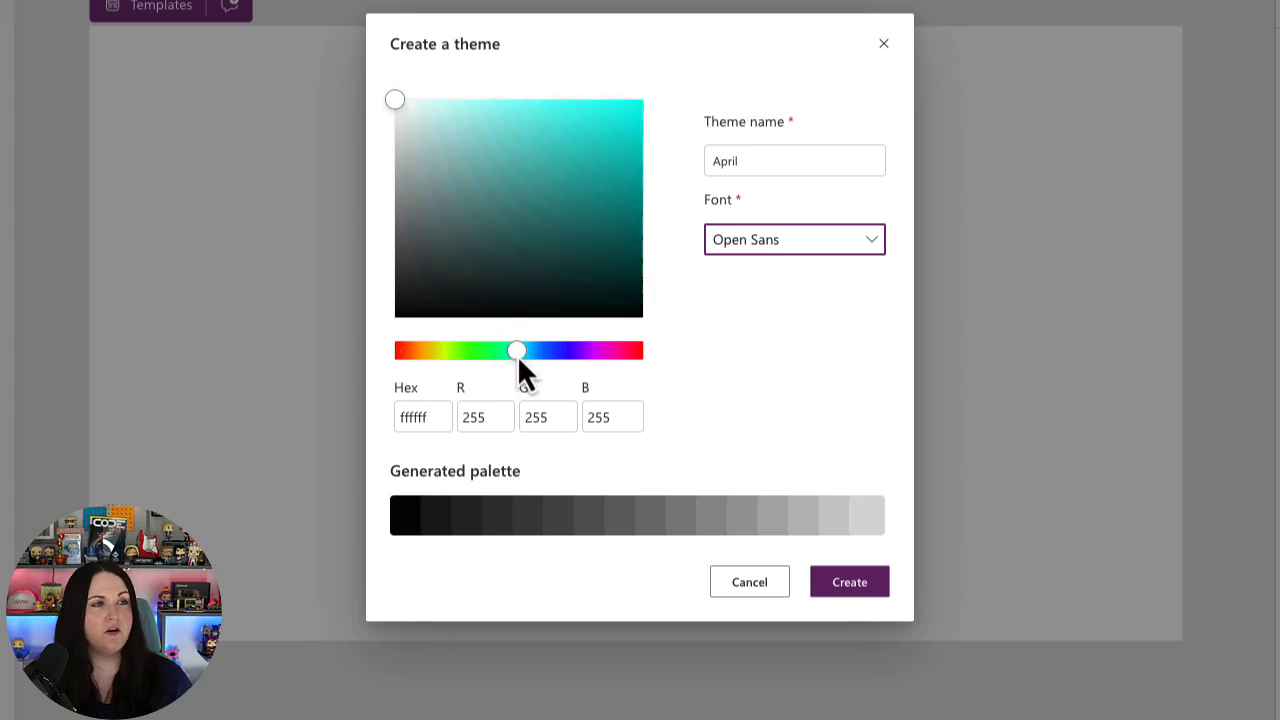
pyautogui.moveTo(517, 350); pyautogui.dragTo(570, 350)
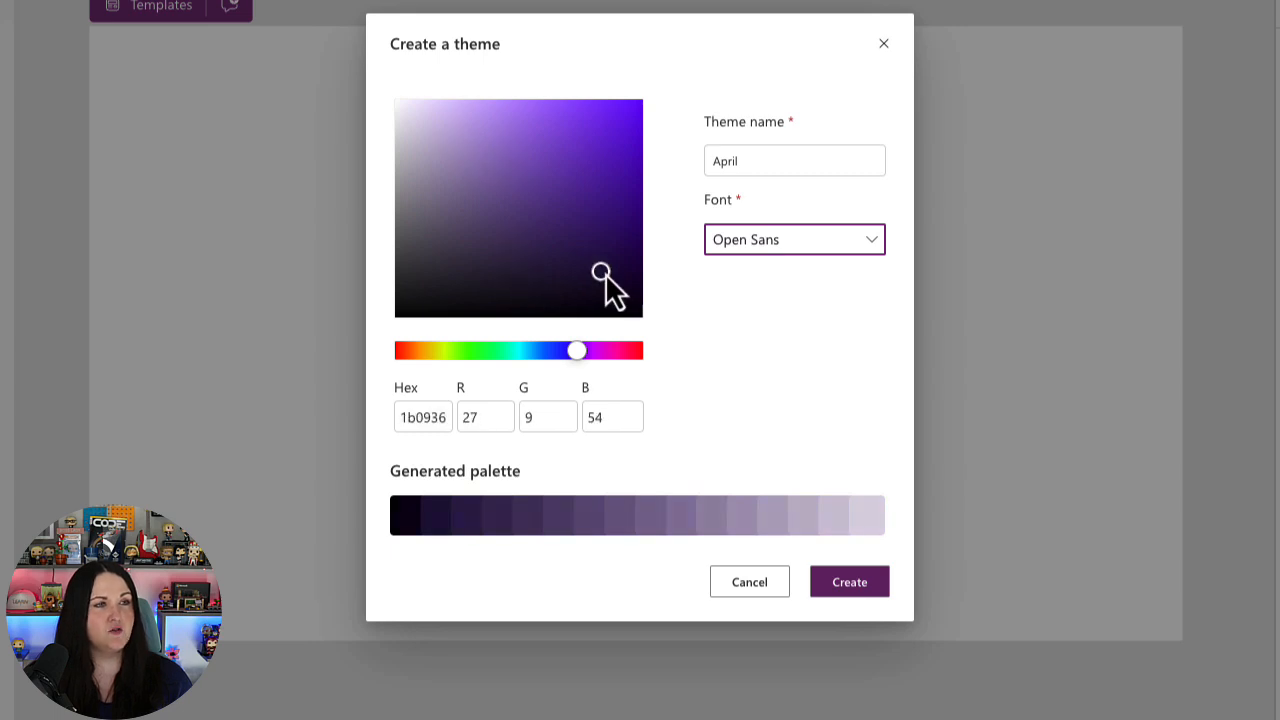
pyautogui.moveTo(575, 350); pyautogui.dragTo(595, 350)
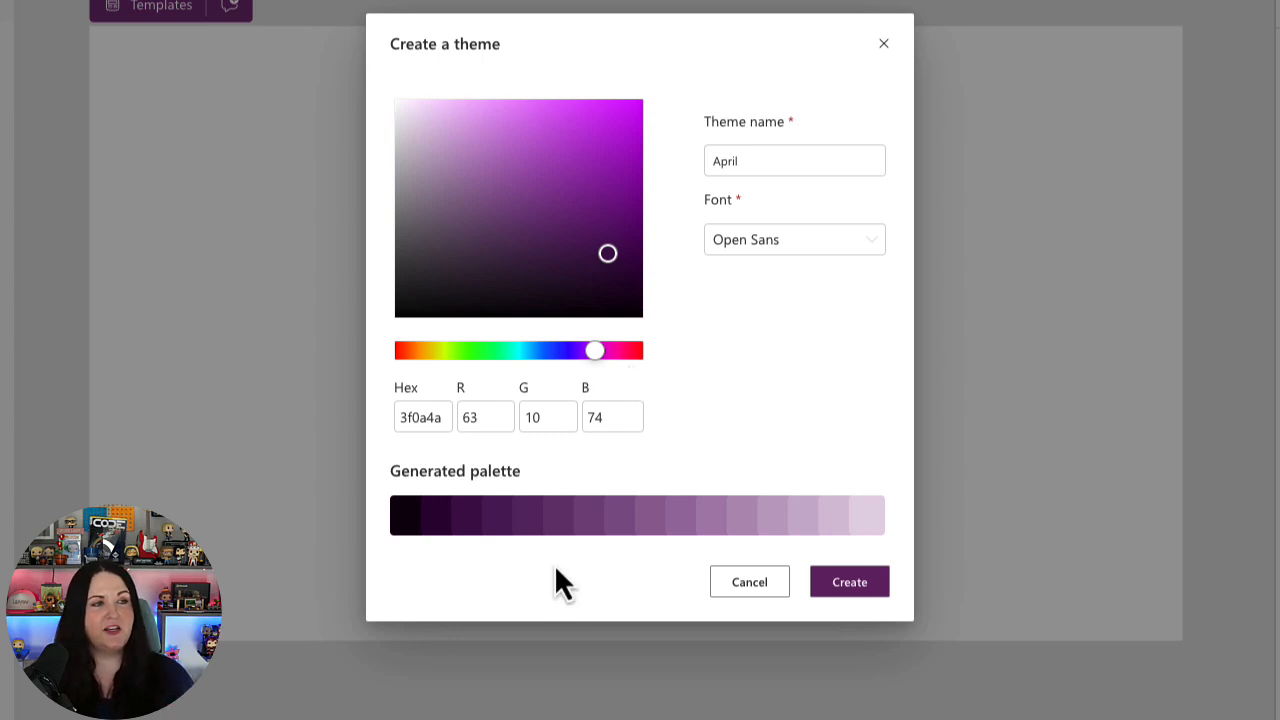
pyautogui.moveTo(410, 545)
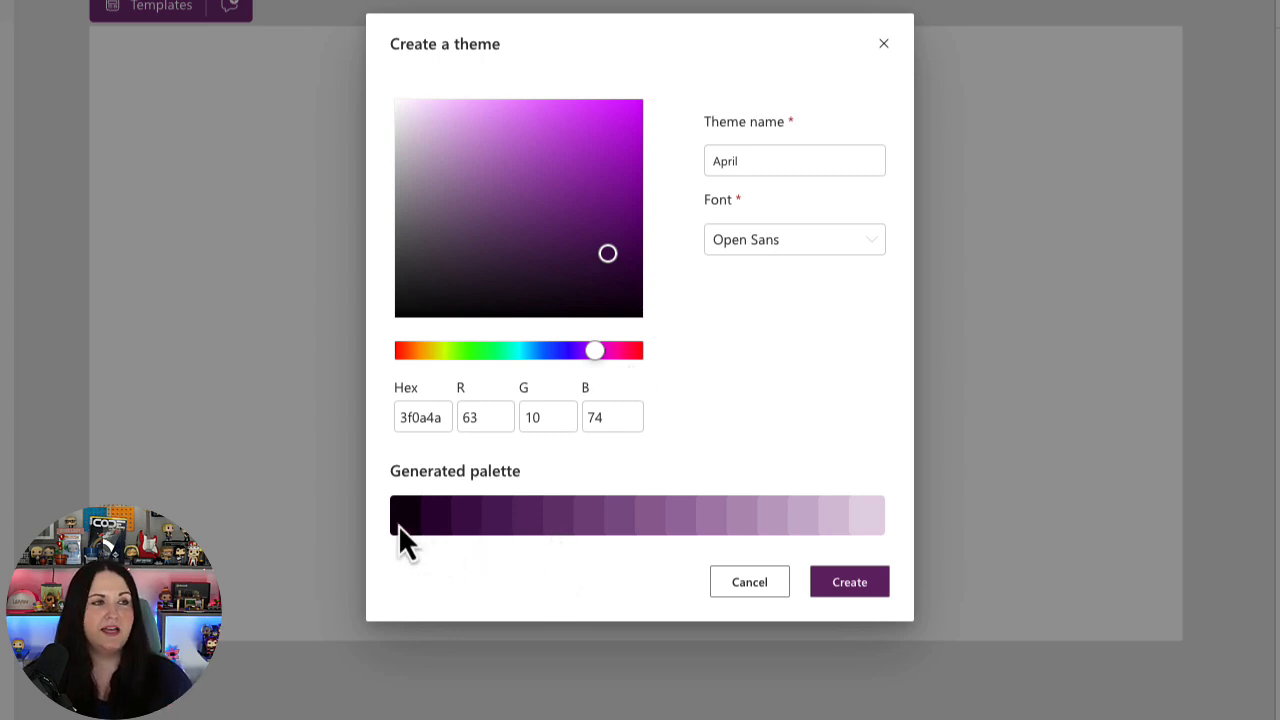
pyautogui.moveTo(910, 535)
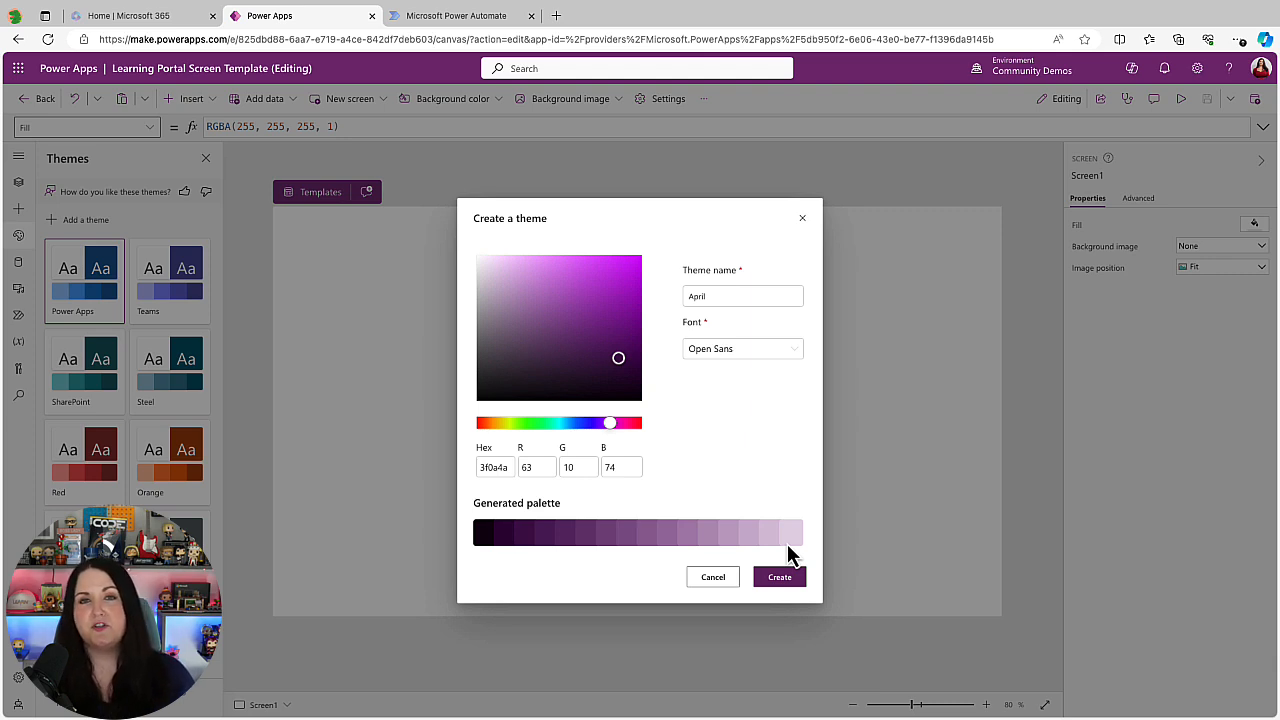
pyautogui.moveTo(779, 577)
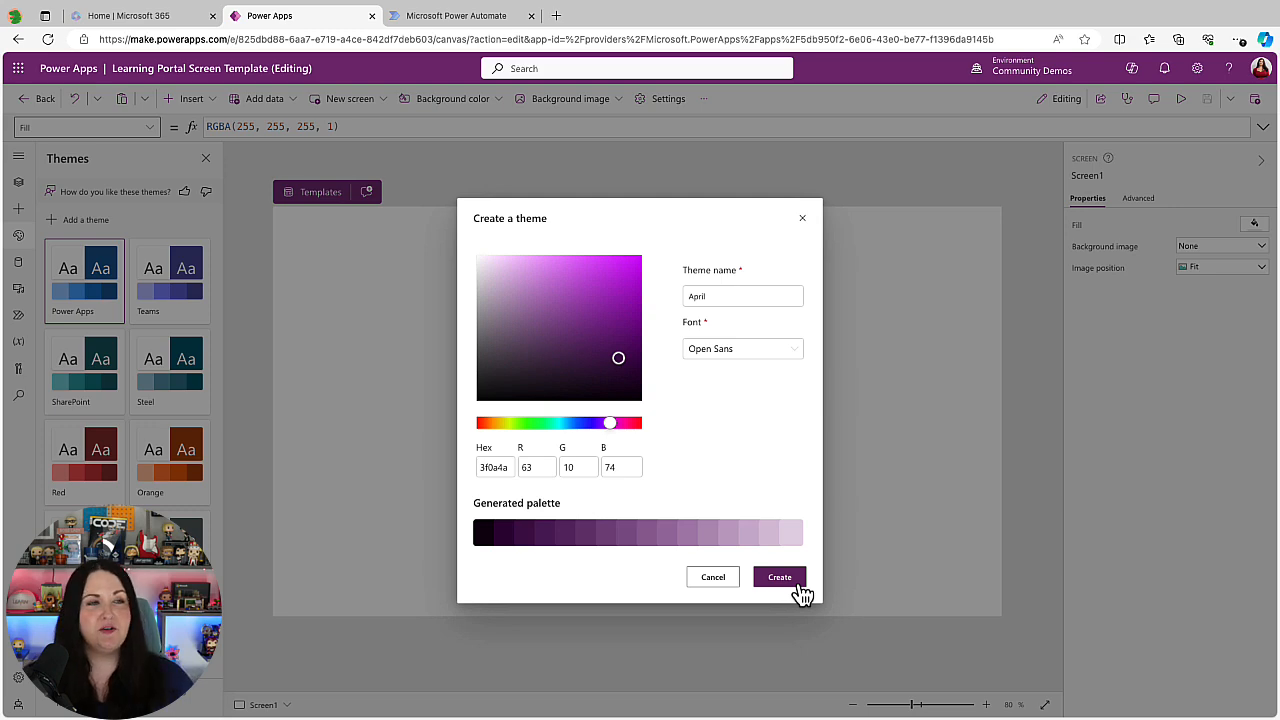
# Step: Create the purple April theme so it appears first in the themes list
pyautogui.click(779, 576)
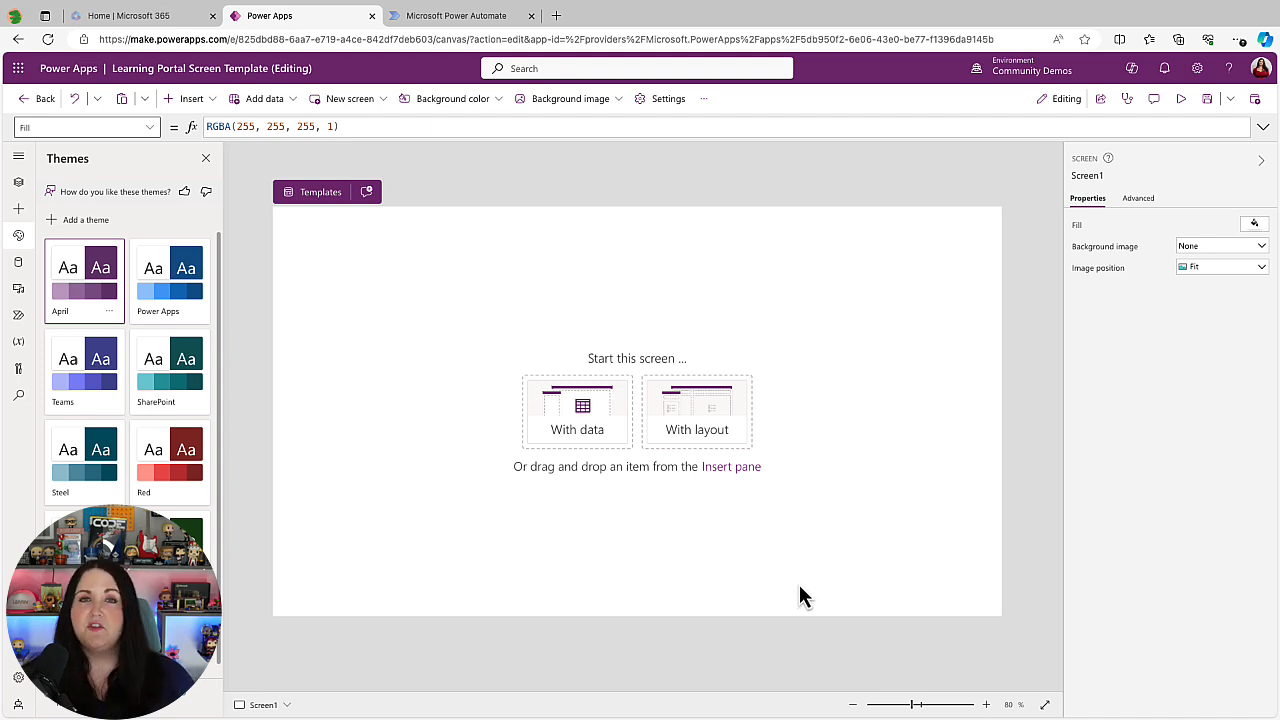
pyautogui.moveTo(850, 588)
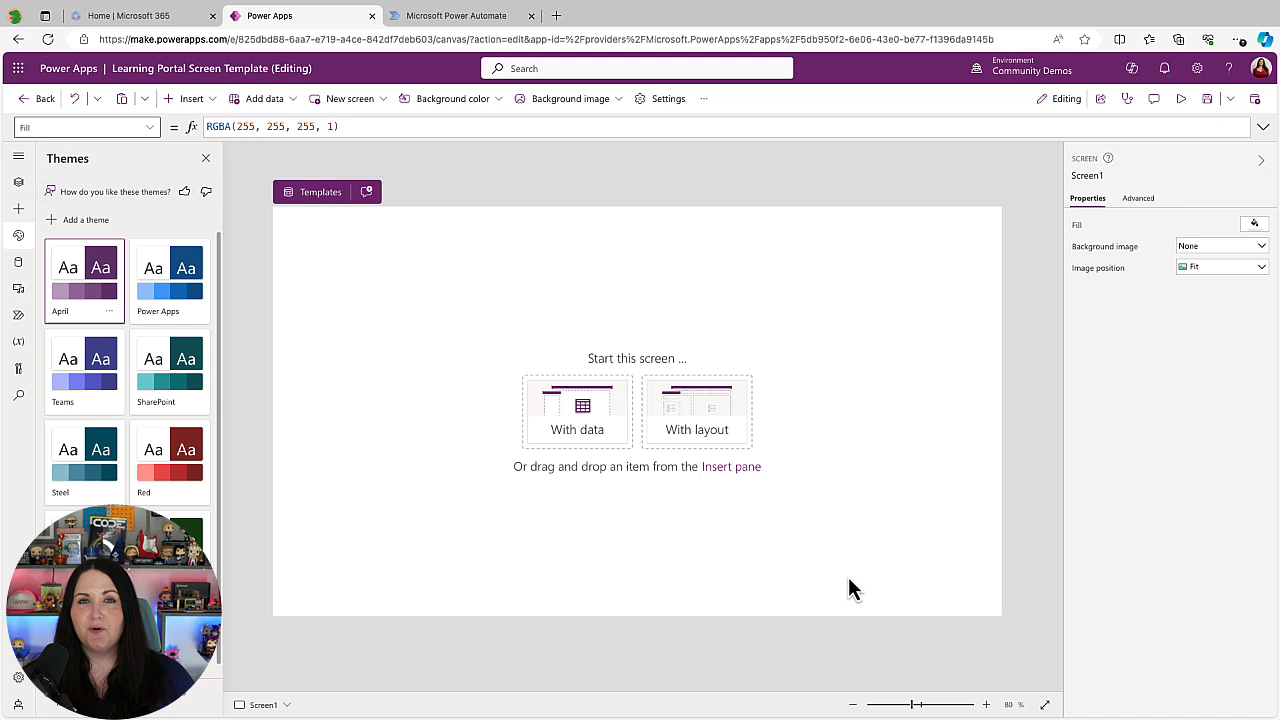
# Step: Insert a header and a tab list with Item 1, Item 2 and Item 3 onto Screen1
pyautogui.click(189, 98)
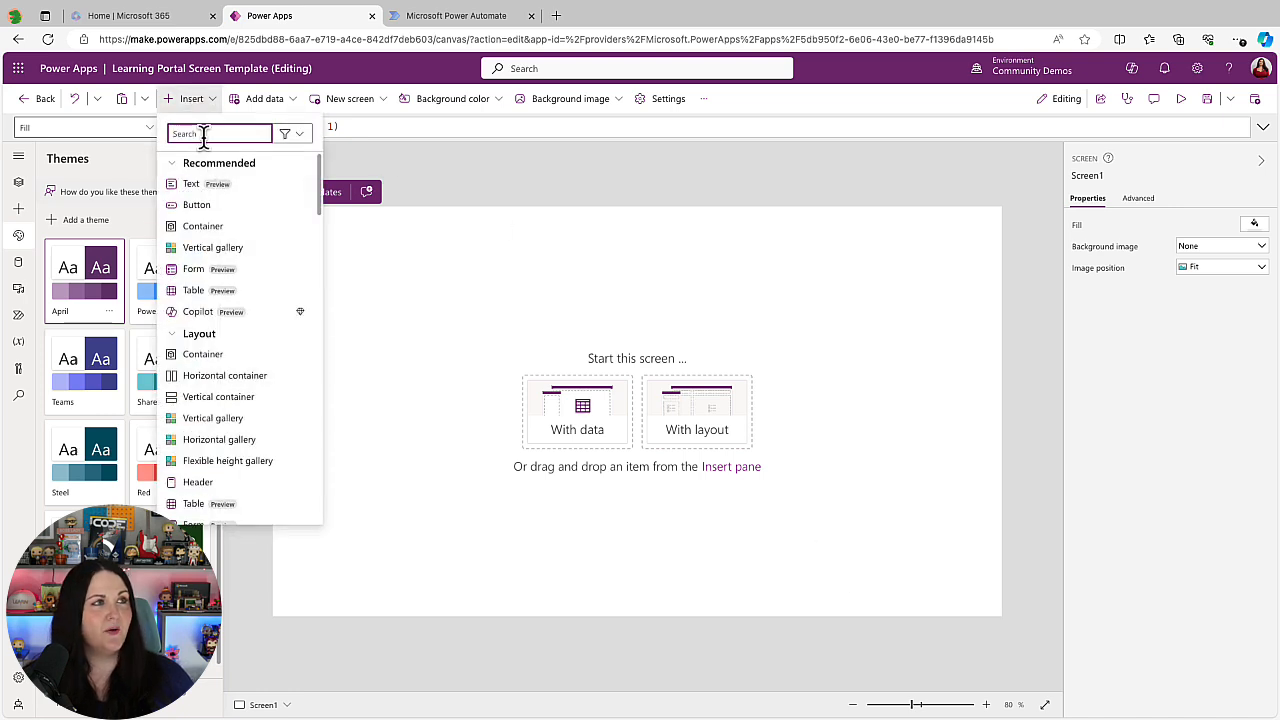
pyautogui.write('header')
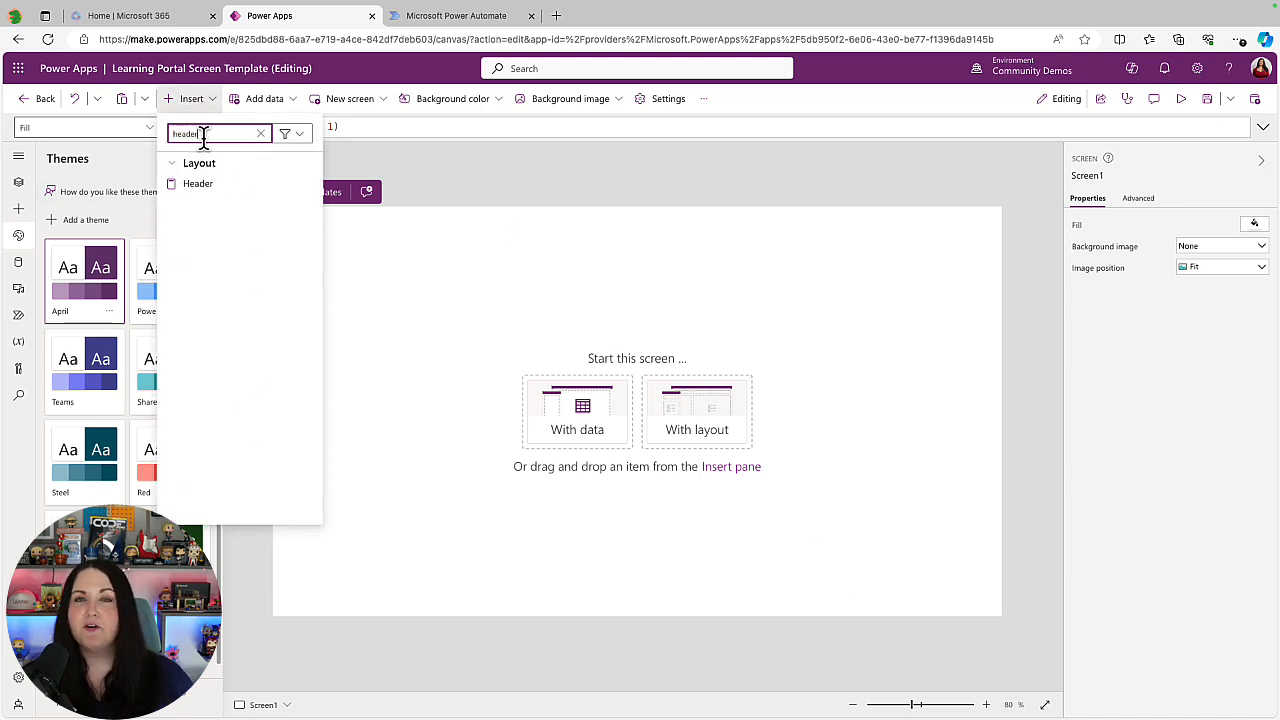
pyautogui.click(198, 183)
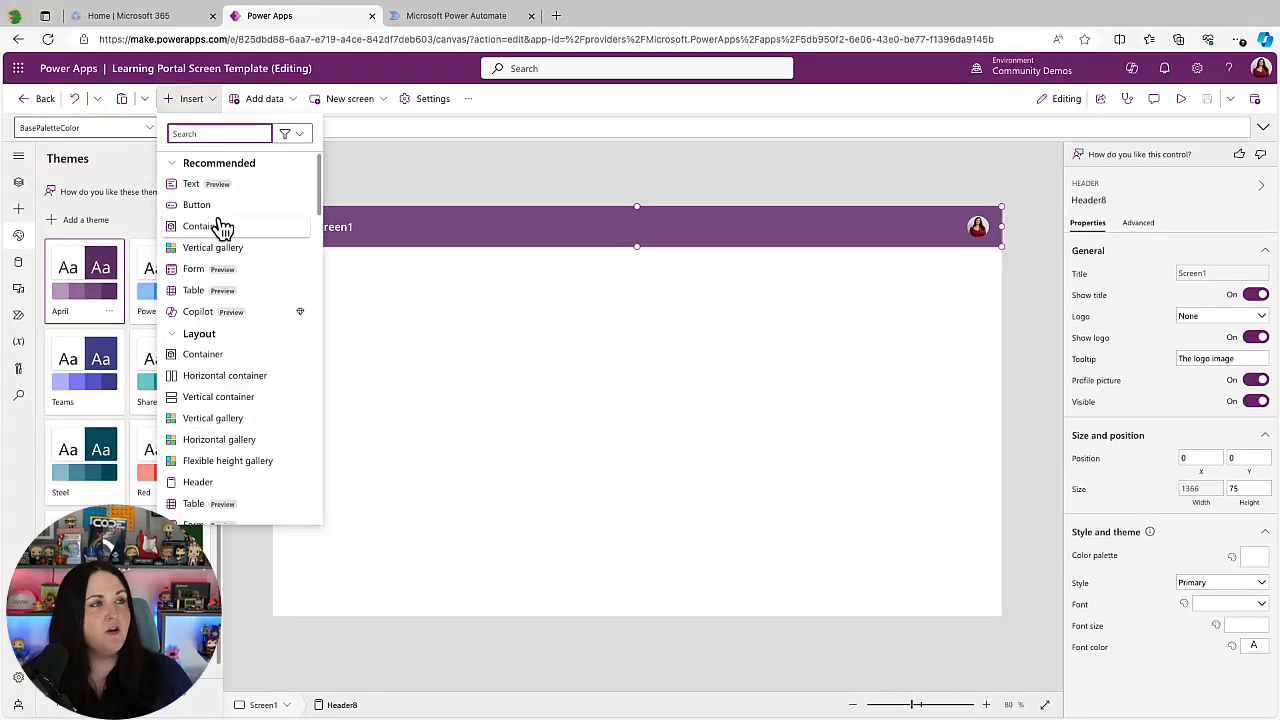
pyautogui.click(196, 205)
pyautogui.write('tab')
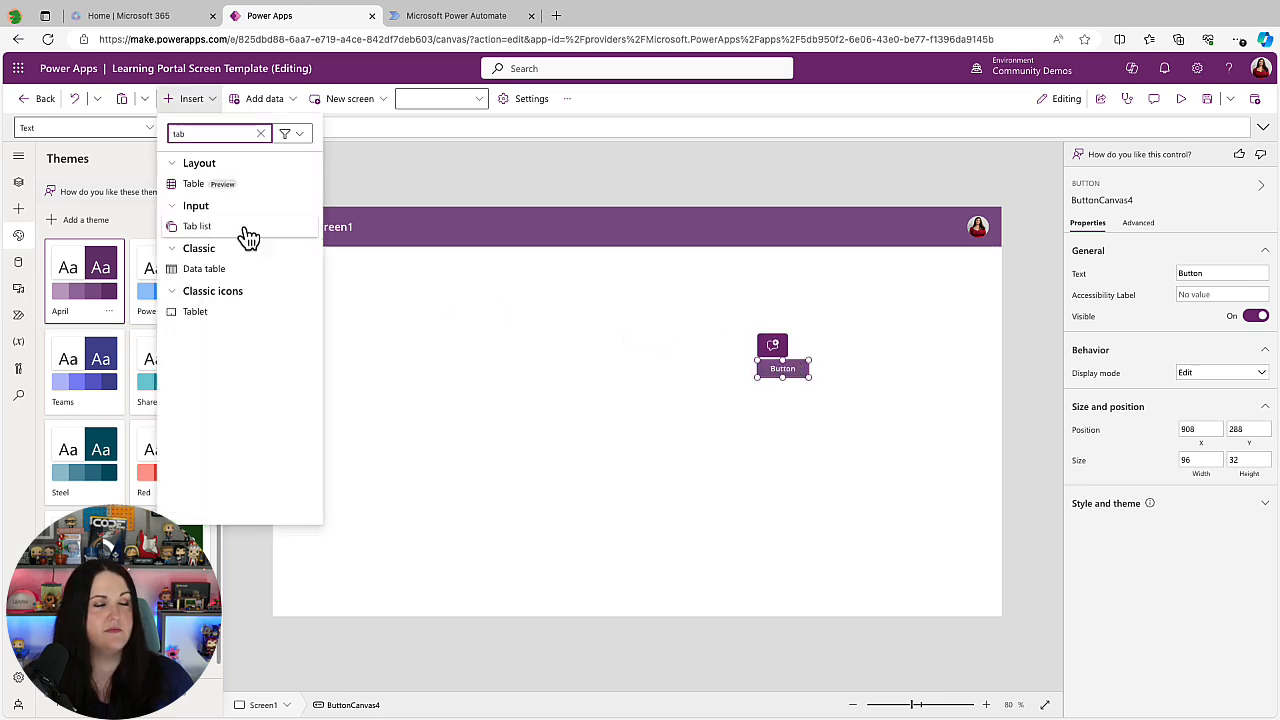
pyautogui.click(197, 226)
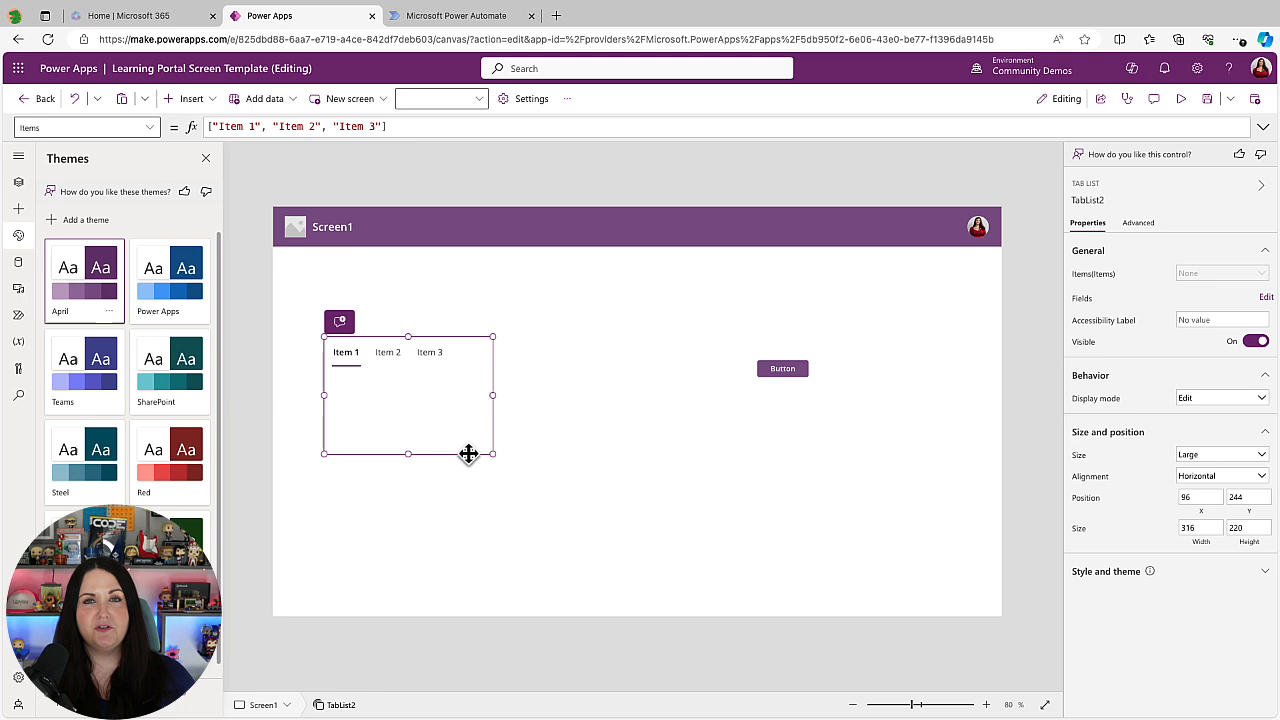
pyautogui.moveTo(422, 331)
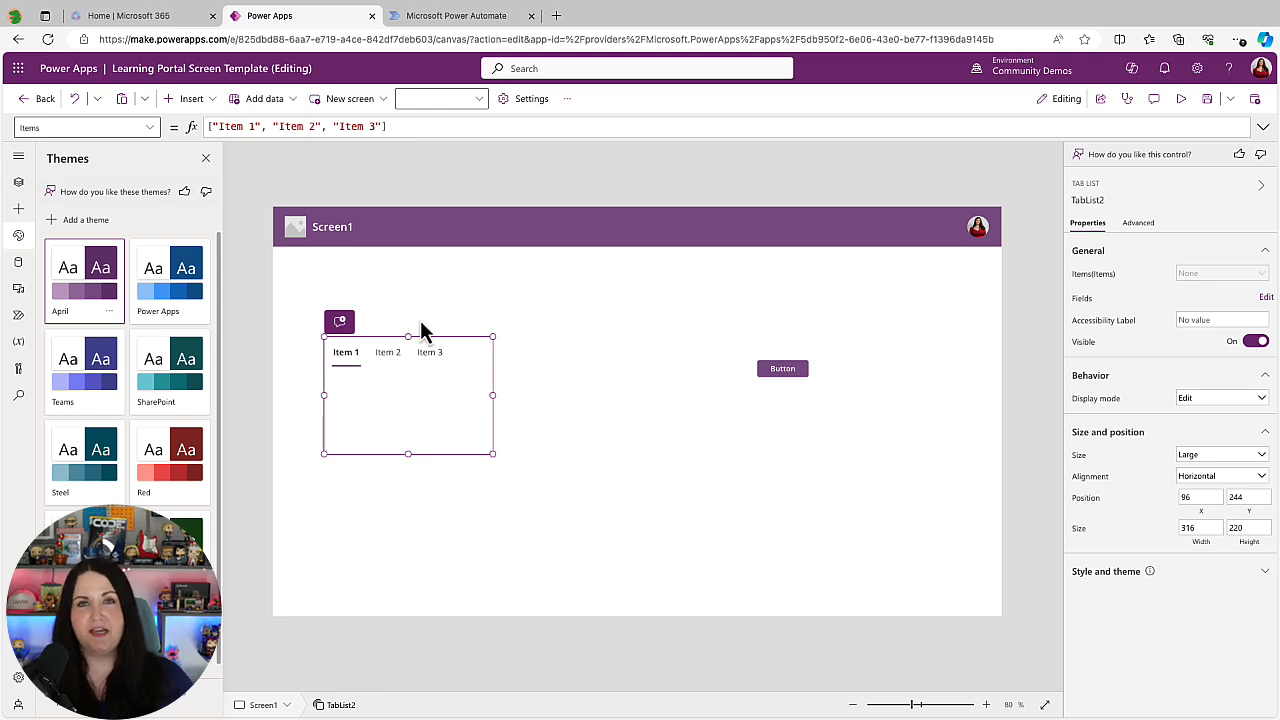
pyautogui.moveTo(195, 98)
pyautogui.write('butt')
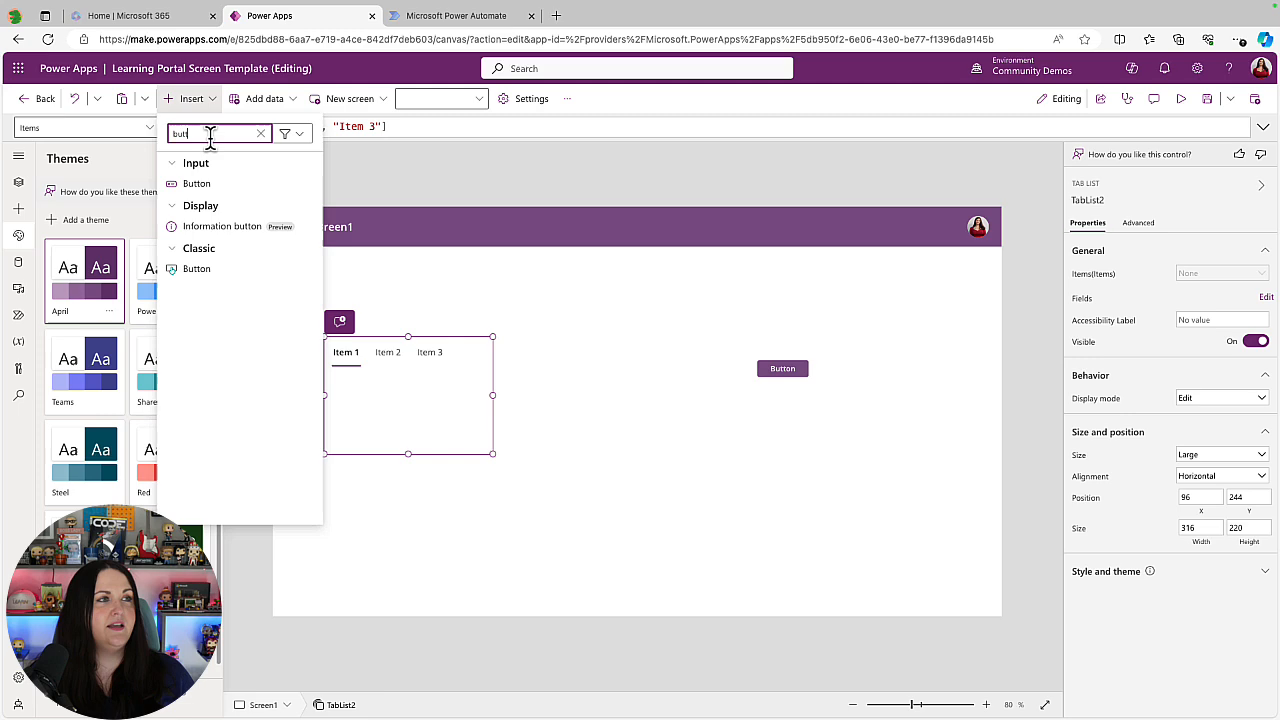
# Step: Add a blue classic button and bring up its Fill formula RGBA(0, 120, 212, 1)
pyautogui.click(196, 183)
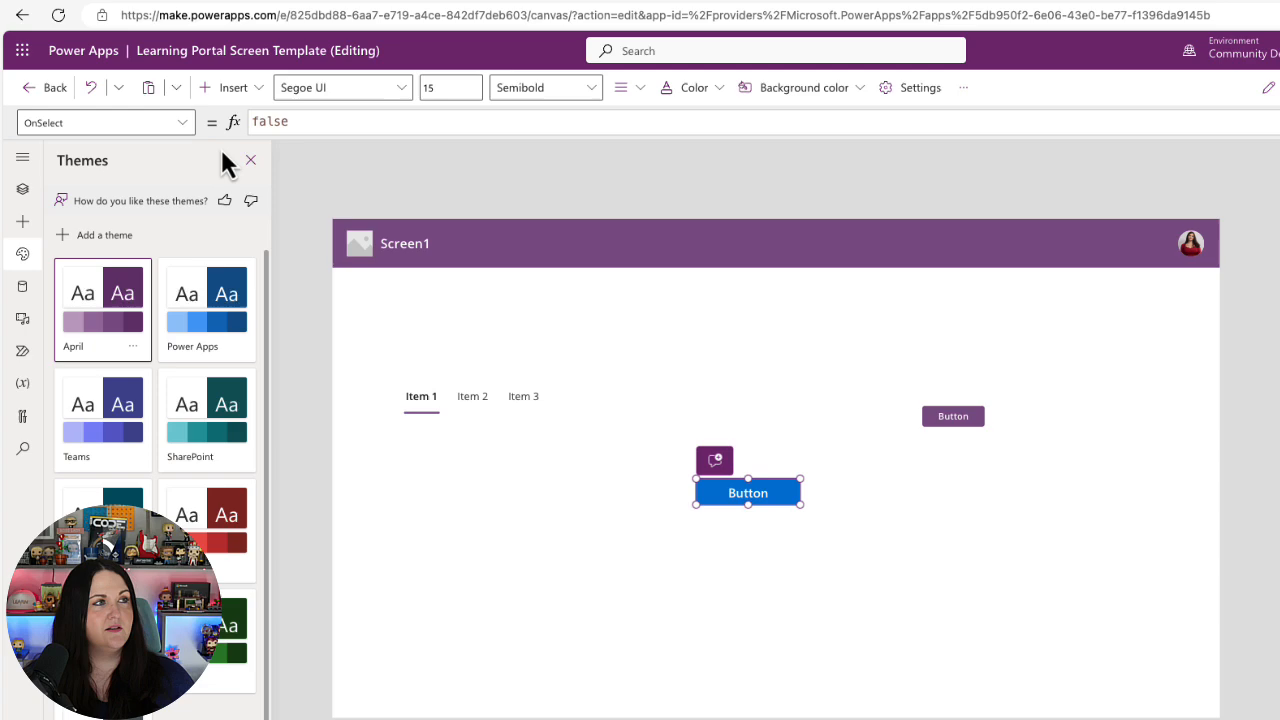
pyautogui.click(105, 122)
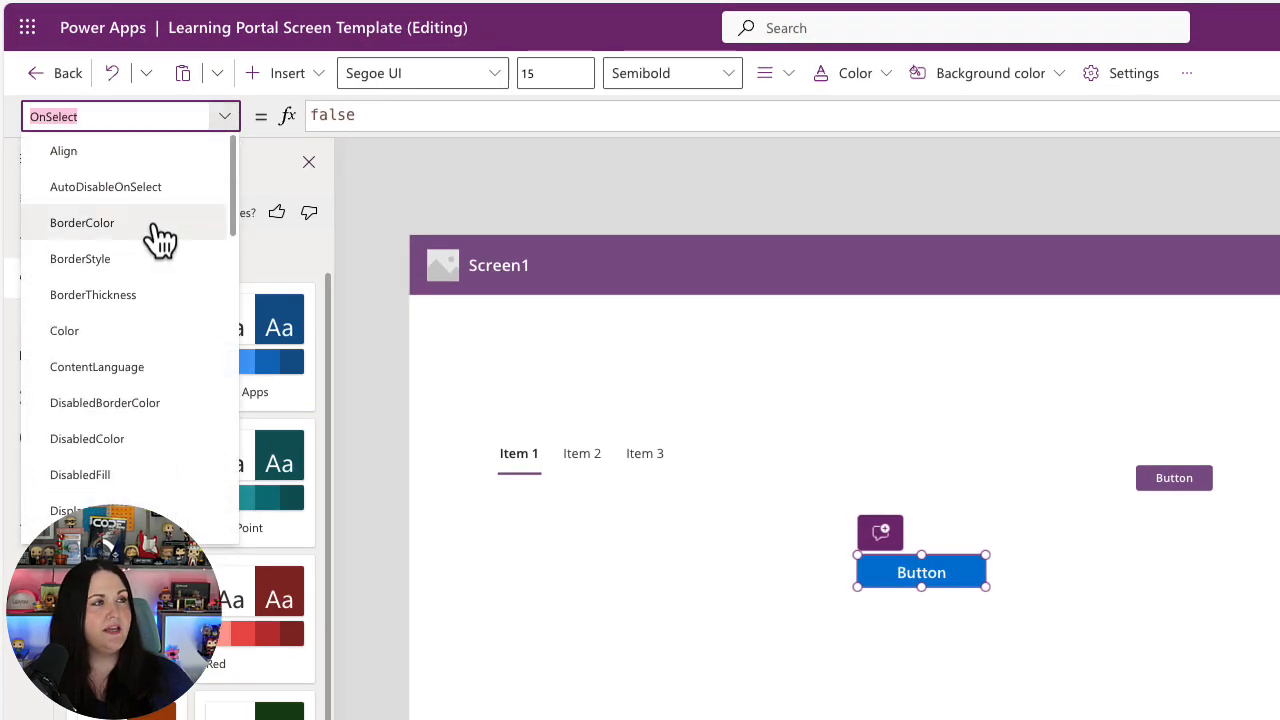
pyautogui.scroll(-3)
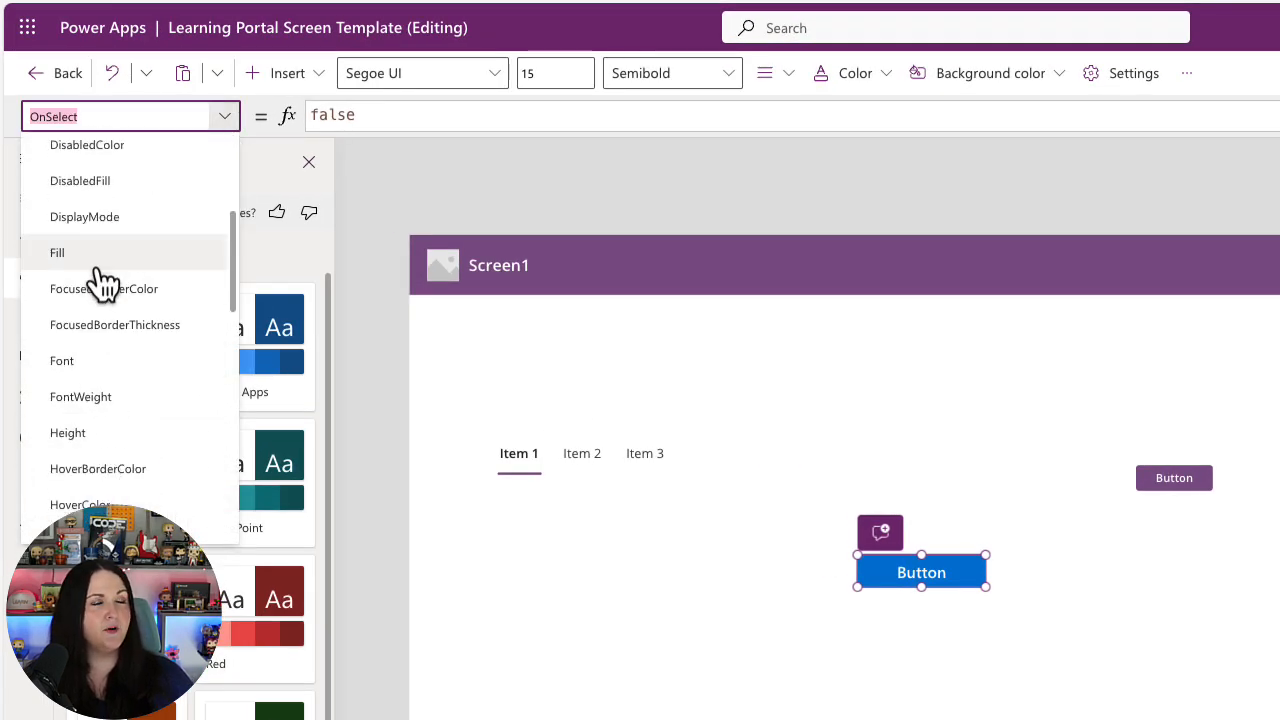
pyautogui.click(57, 252)
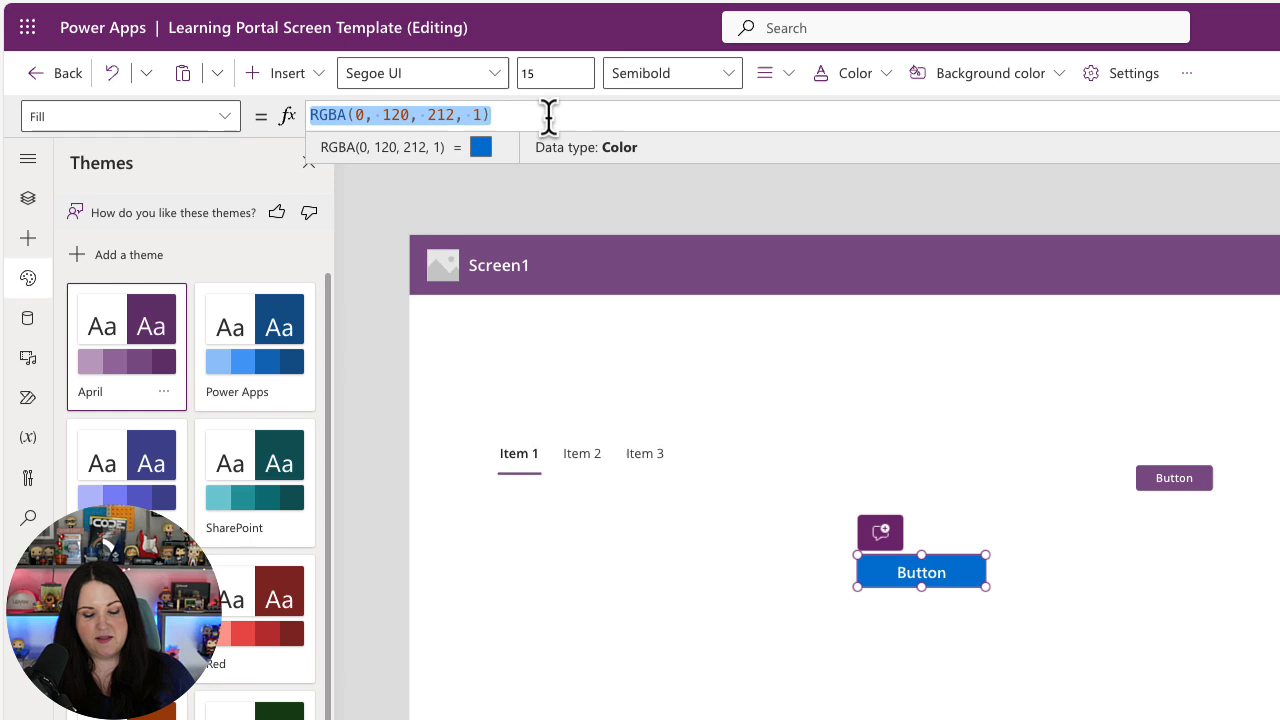
# Step: Set the button's Fill to an App.Theme.Colors colour so it turns purple
pyautogui.write('A')
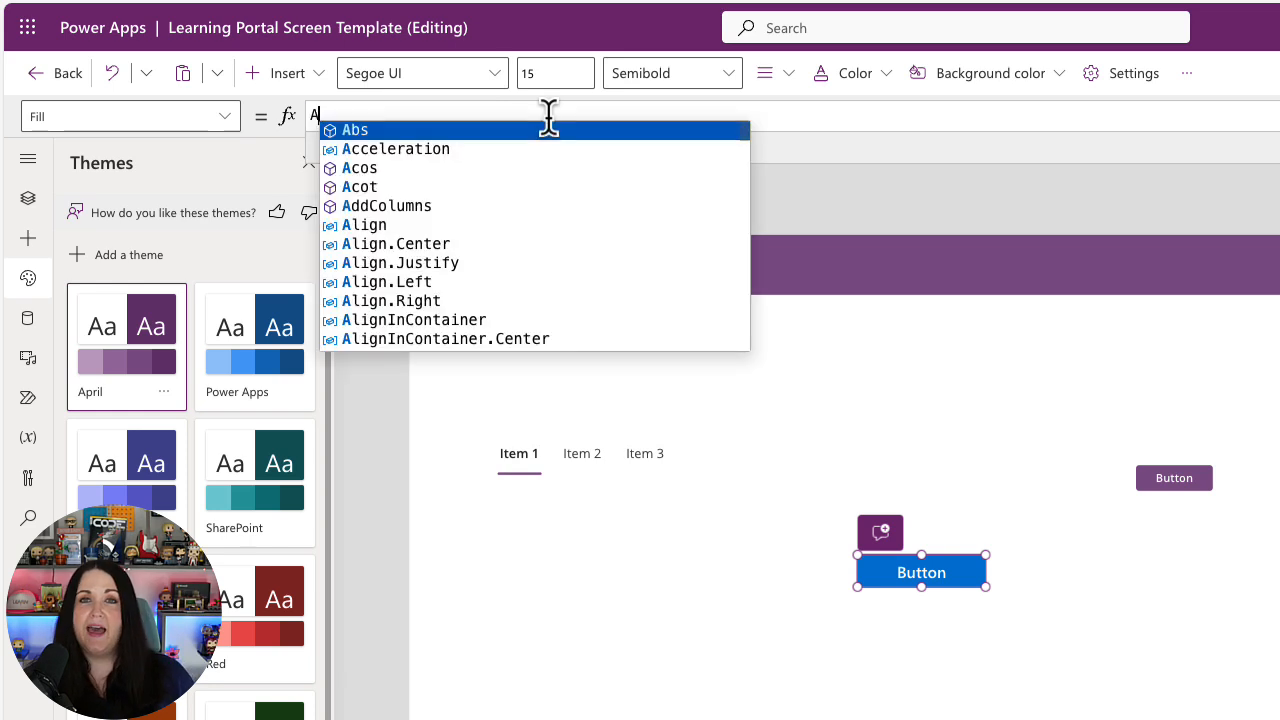
pyautogui.write('App.')
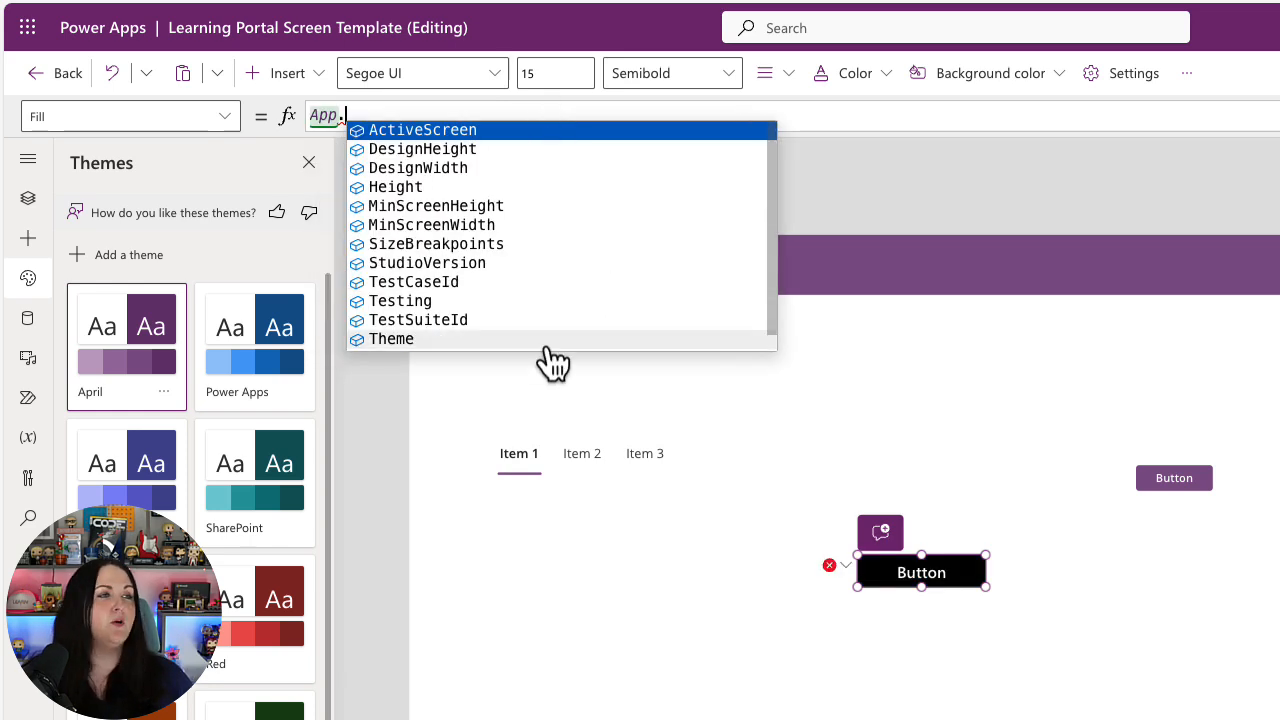
pyautogui.click(391, 338)
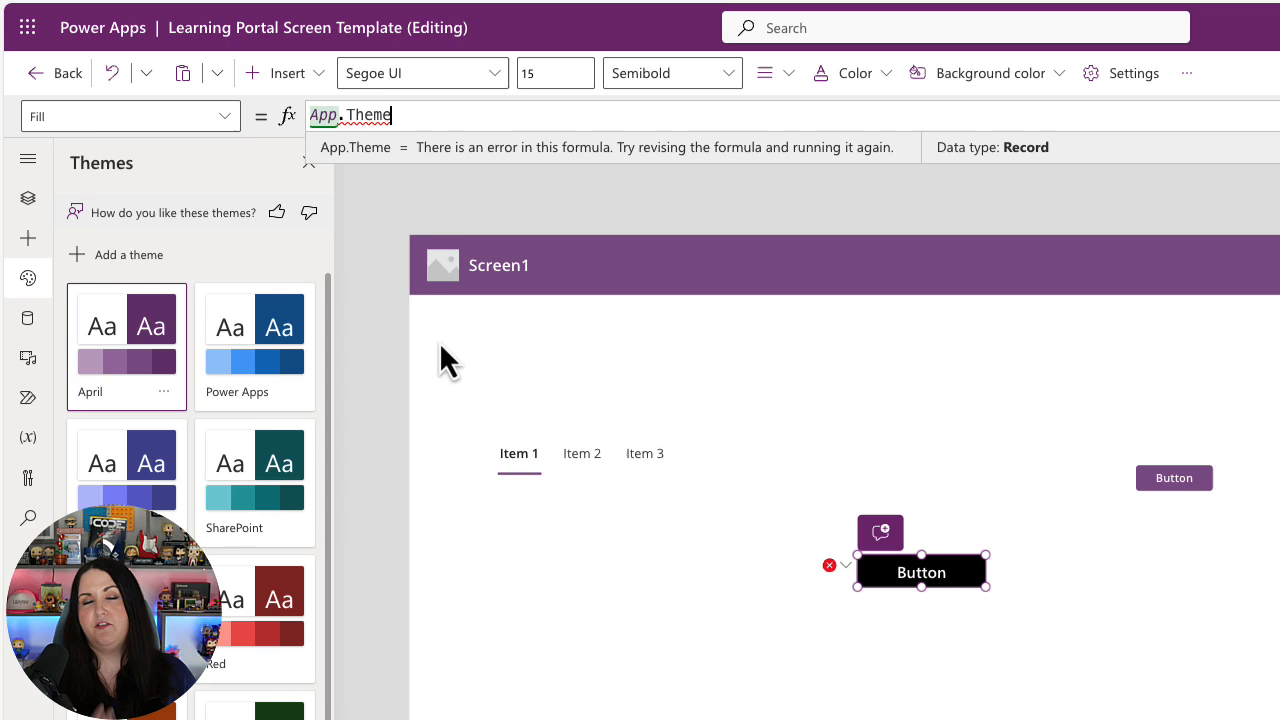
pyautogui.write('.')
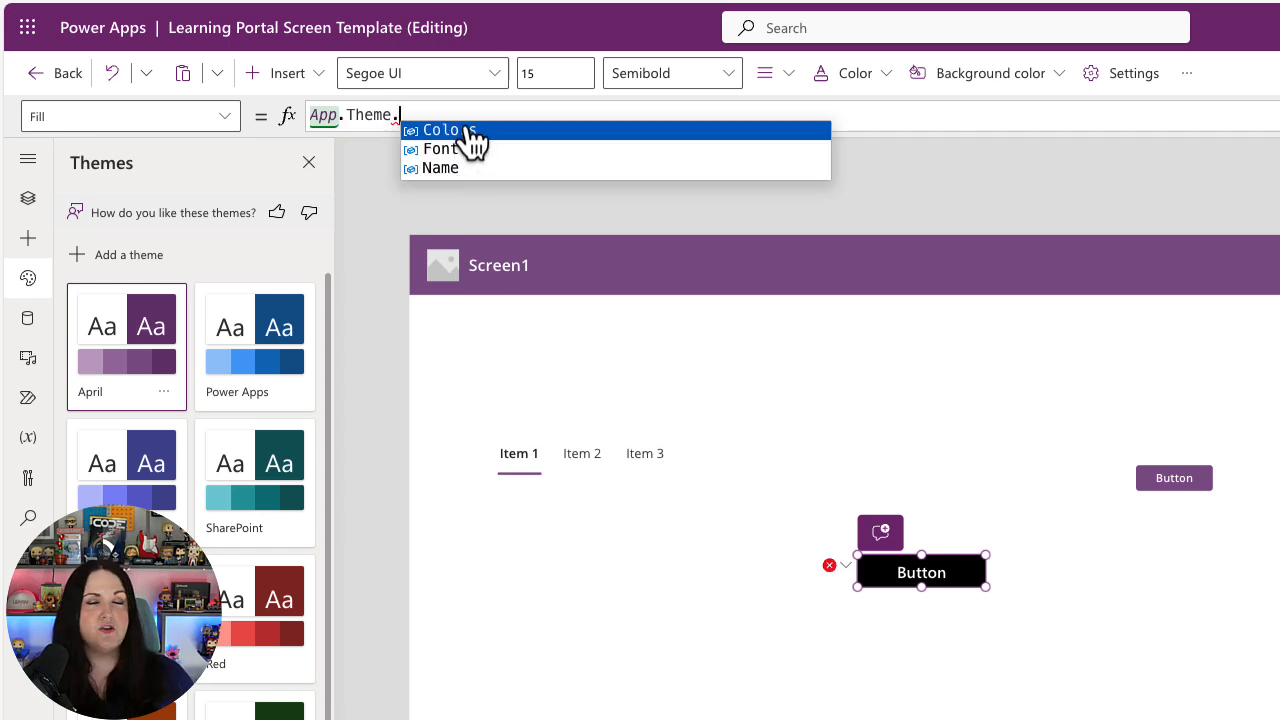
pyautogui.click(441, 130)
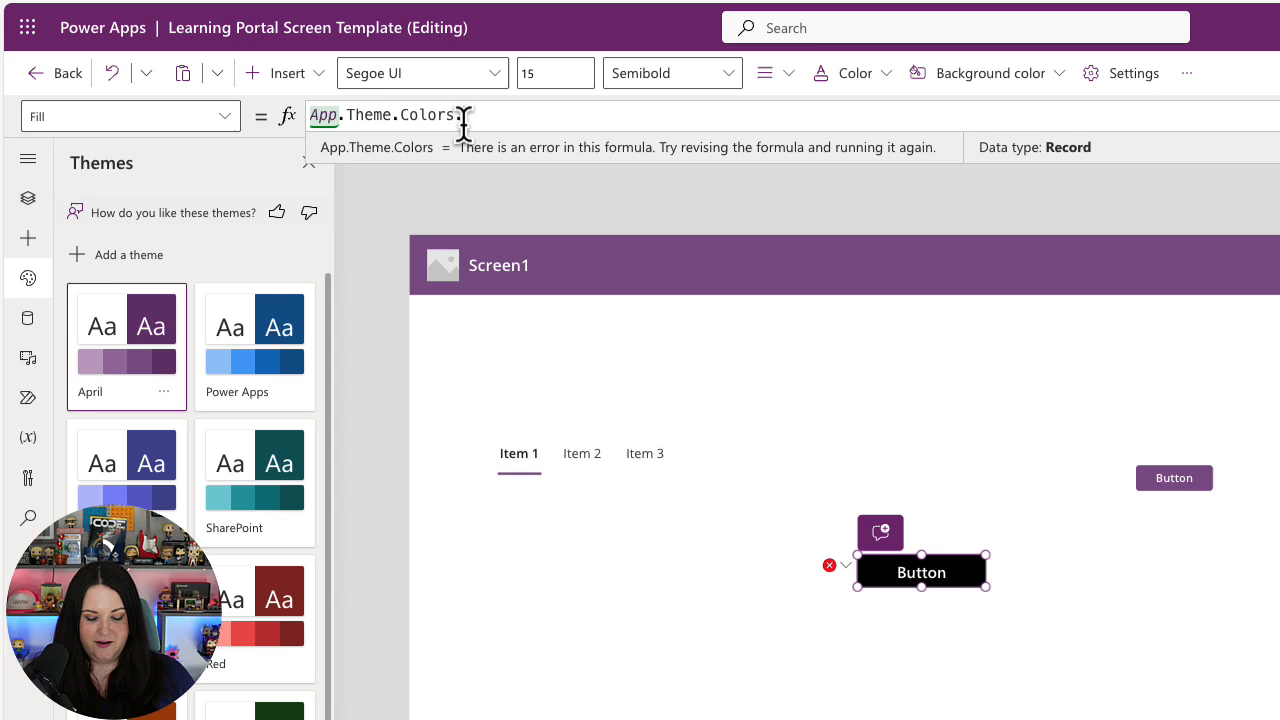
pyautogui.write('.')
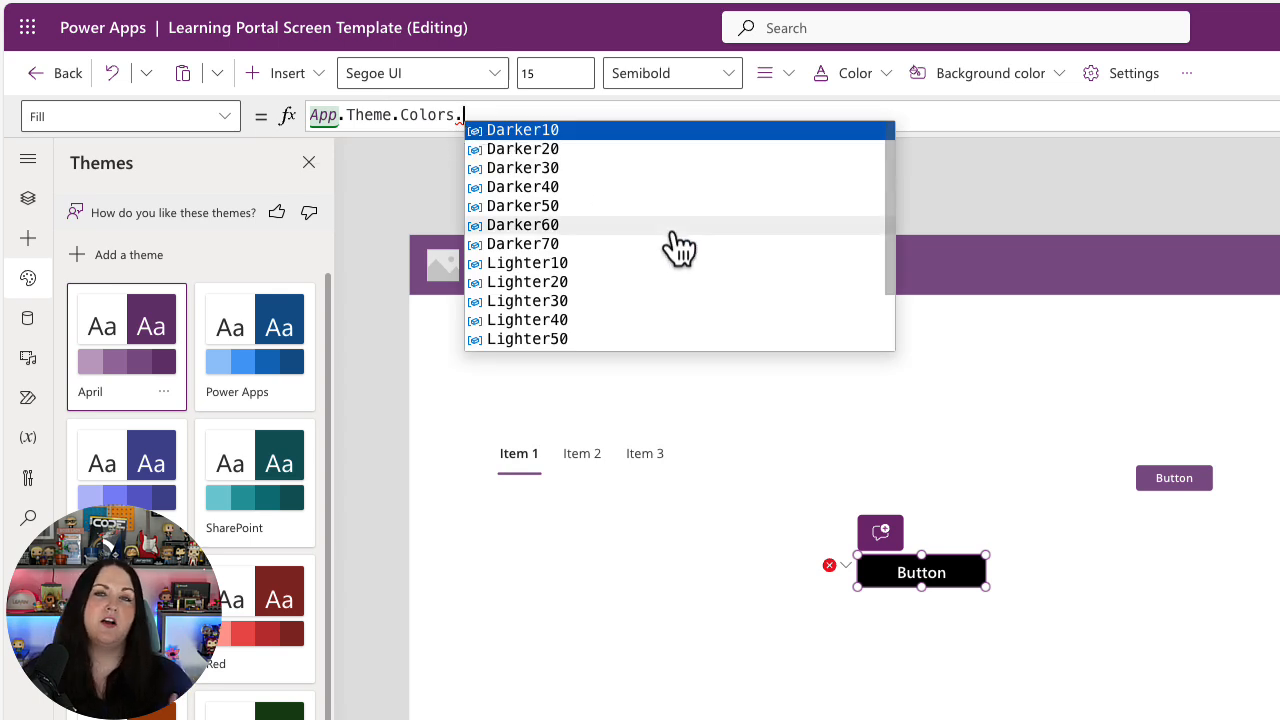
pyautogui.scroll(-3)
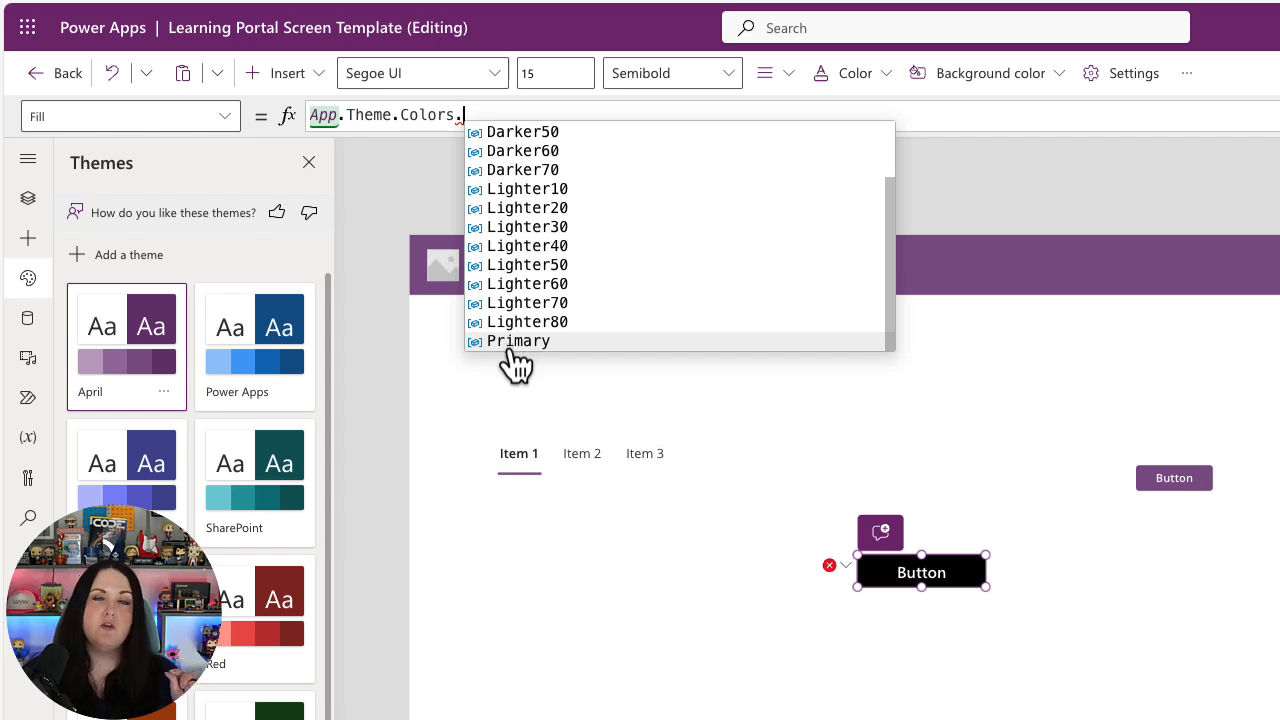
pyautogui.moveTo(527, 302)
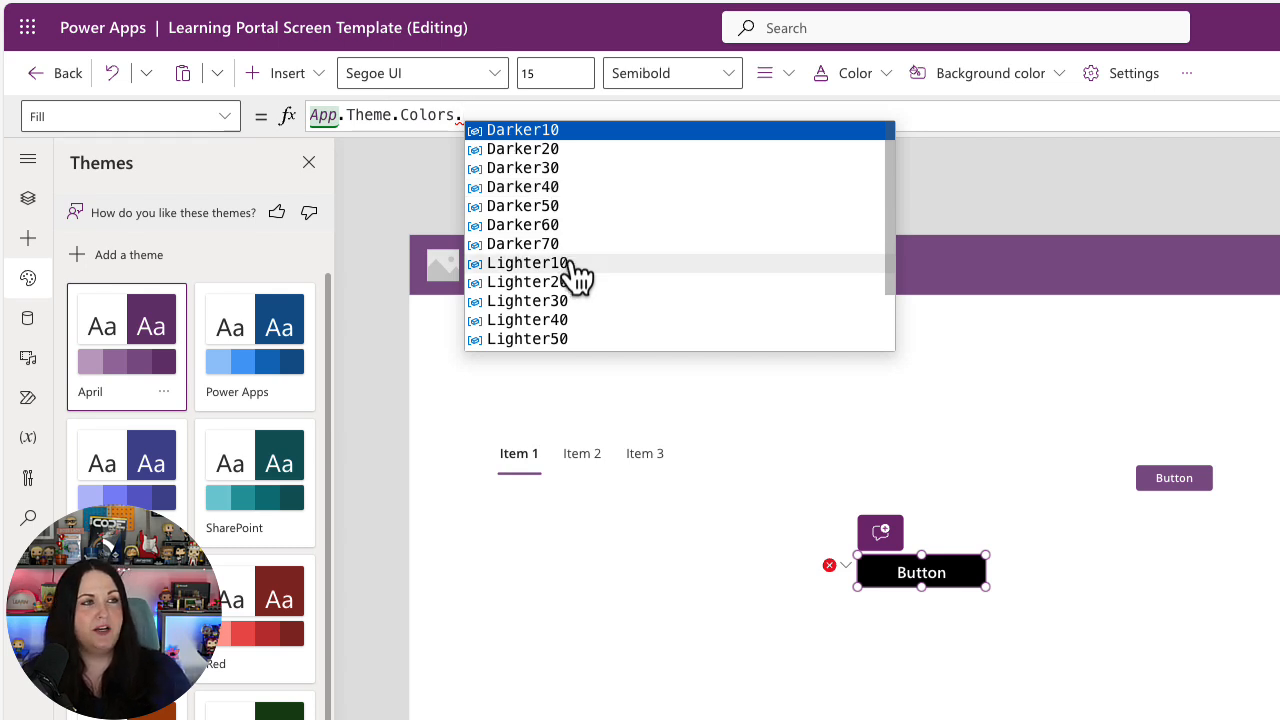
pyautogui.scroll(-3)
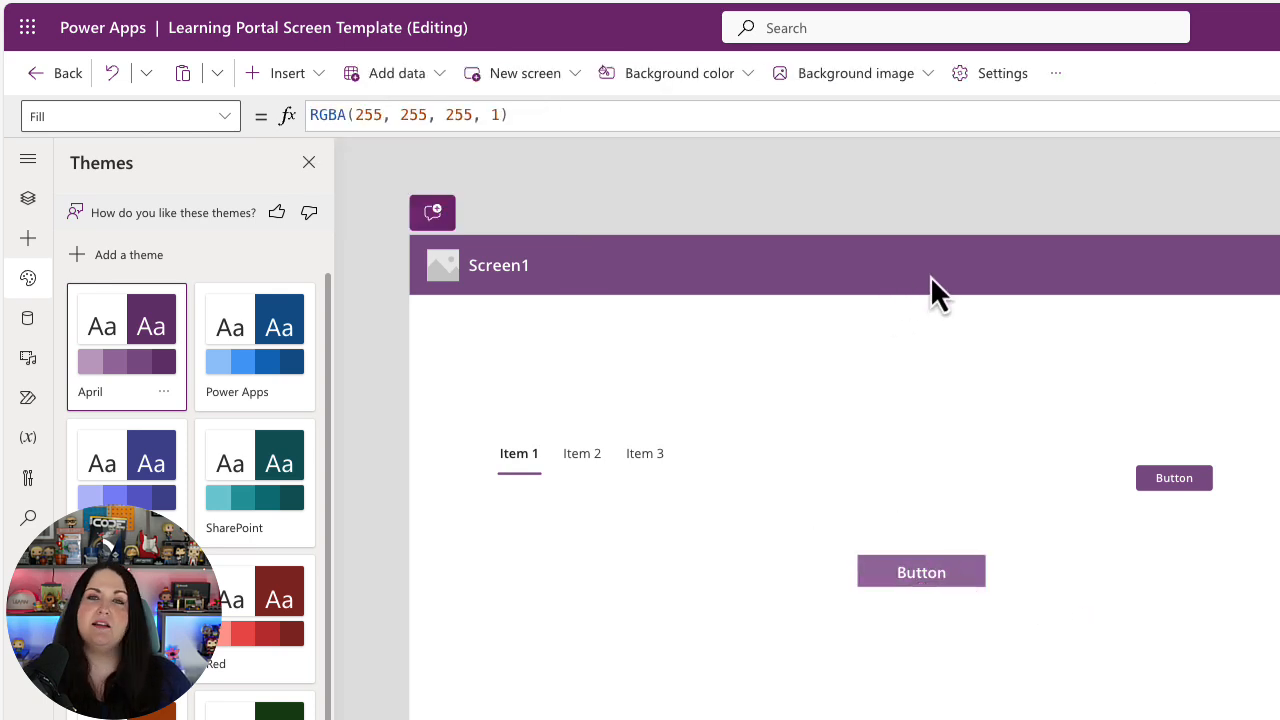
pyautogui.moveTo(945, 310)
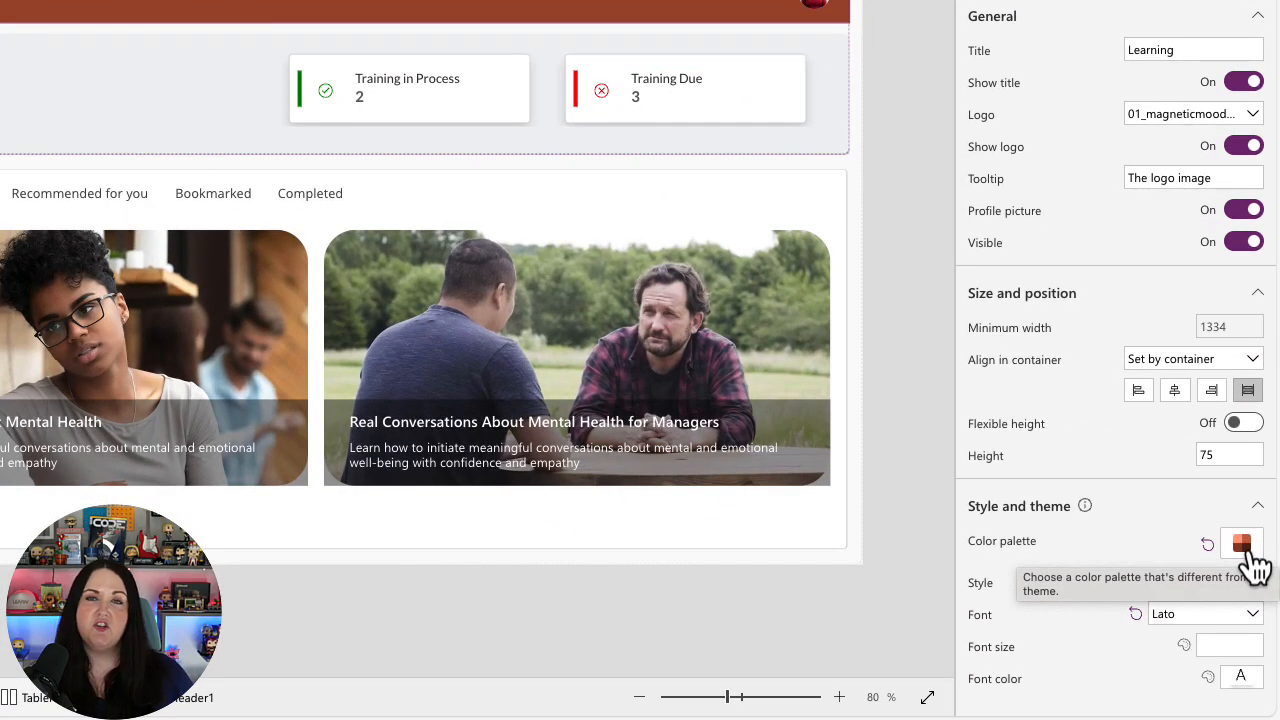
# Step: Reset the Learning header's custom colour palette to the purple theme default
pyautogui.click(1242, 543)
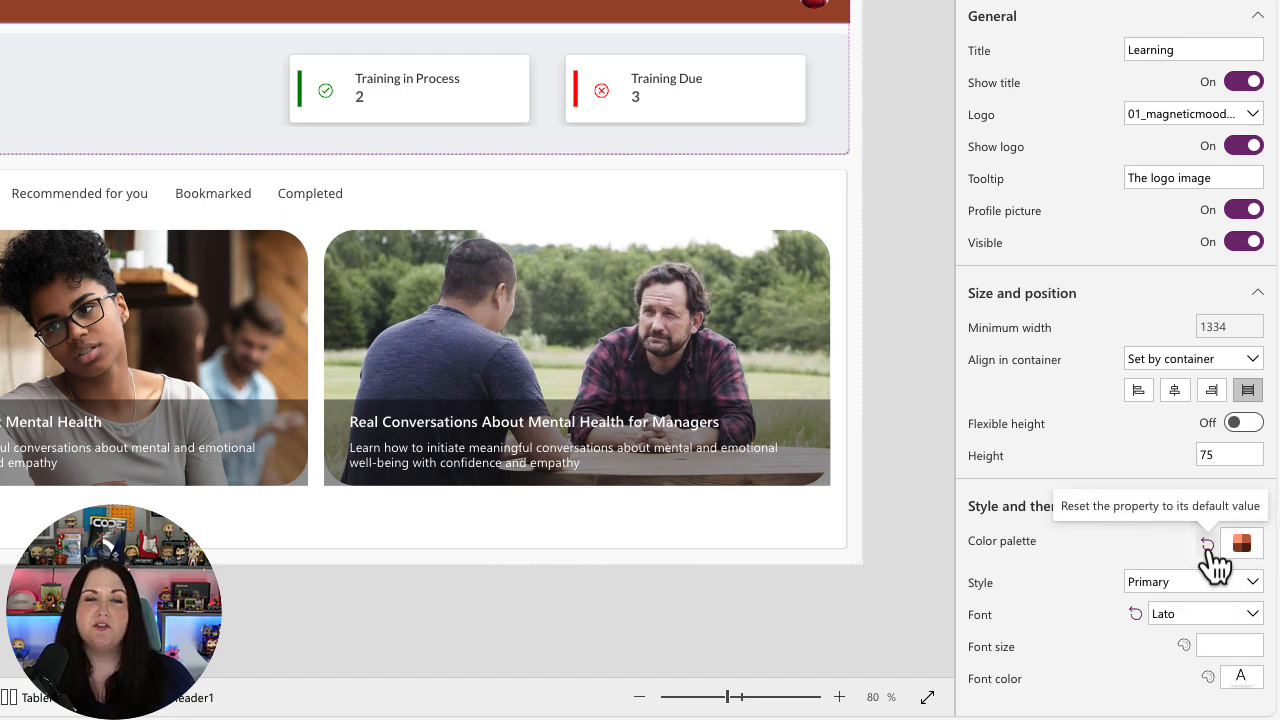
pyautogui.click(1207, 543)
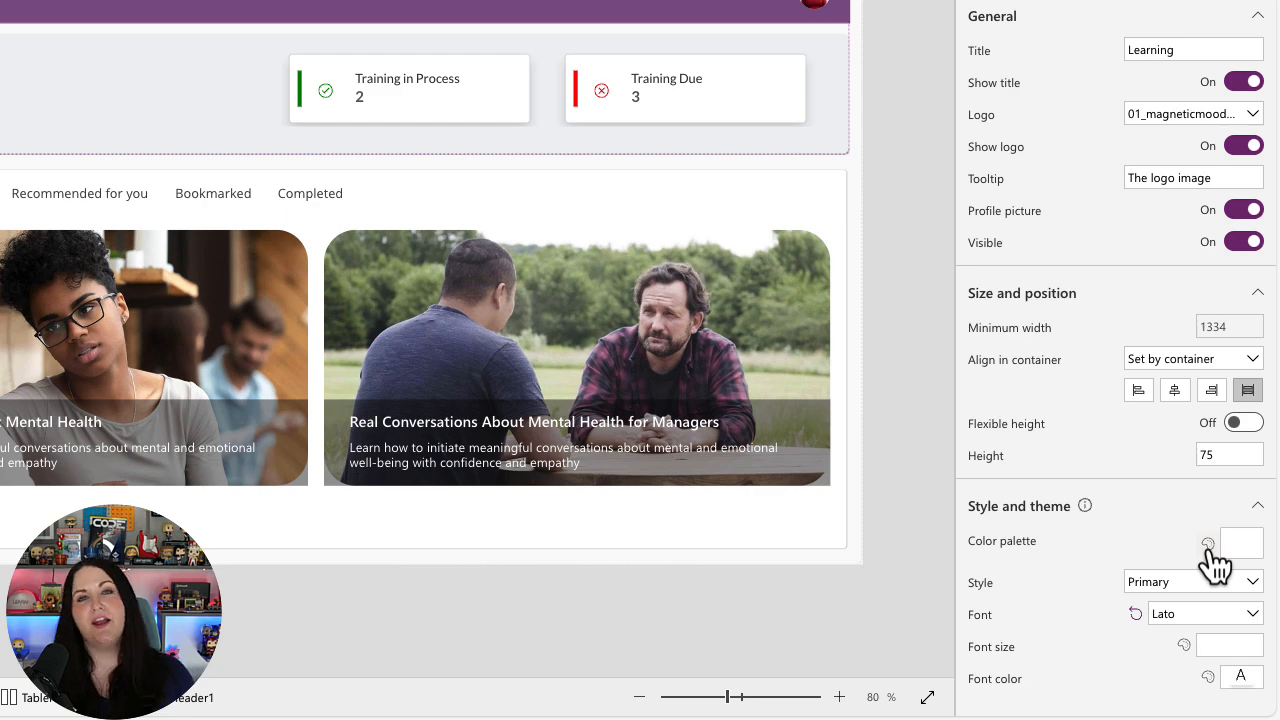